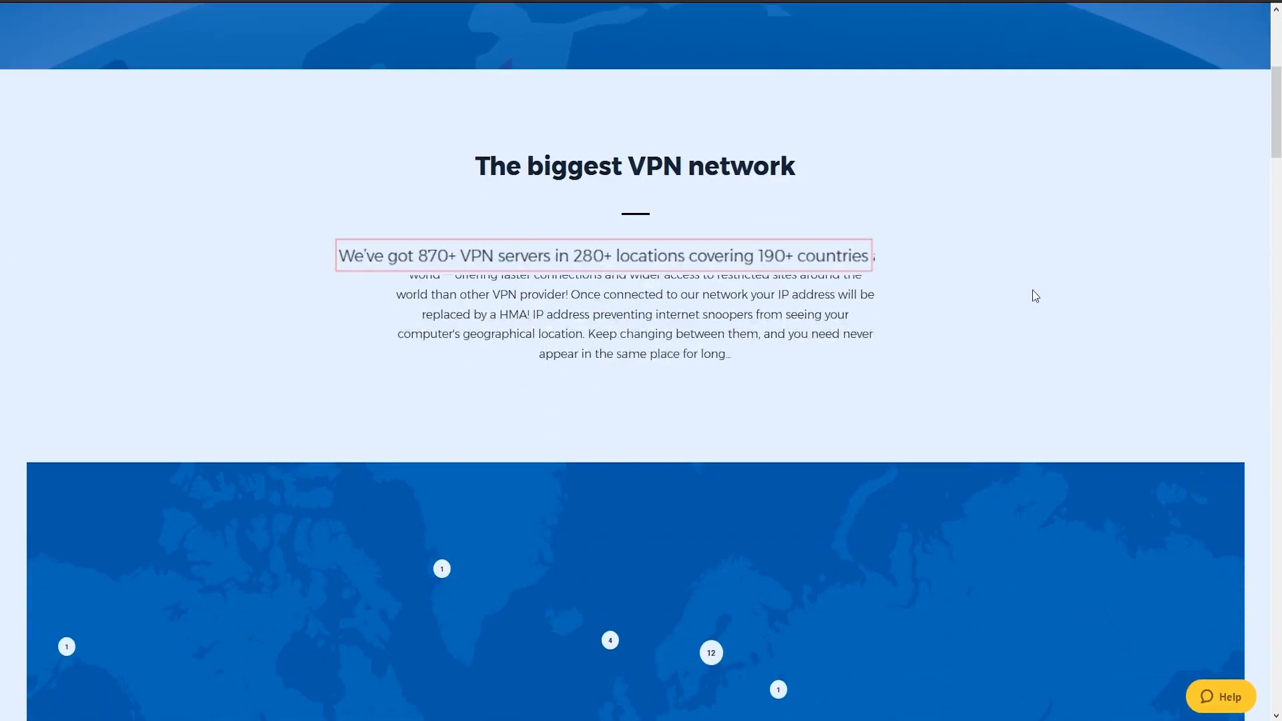
# Scroll the HideMyAss homepage down to the features bar and the 'you need a VPN service' section.
pyautogui.scroll(3)
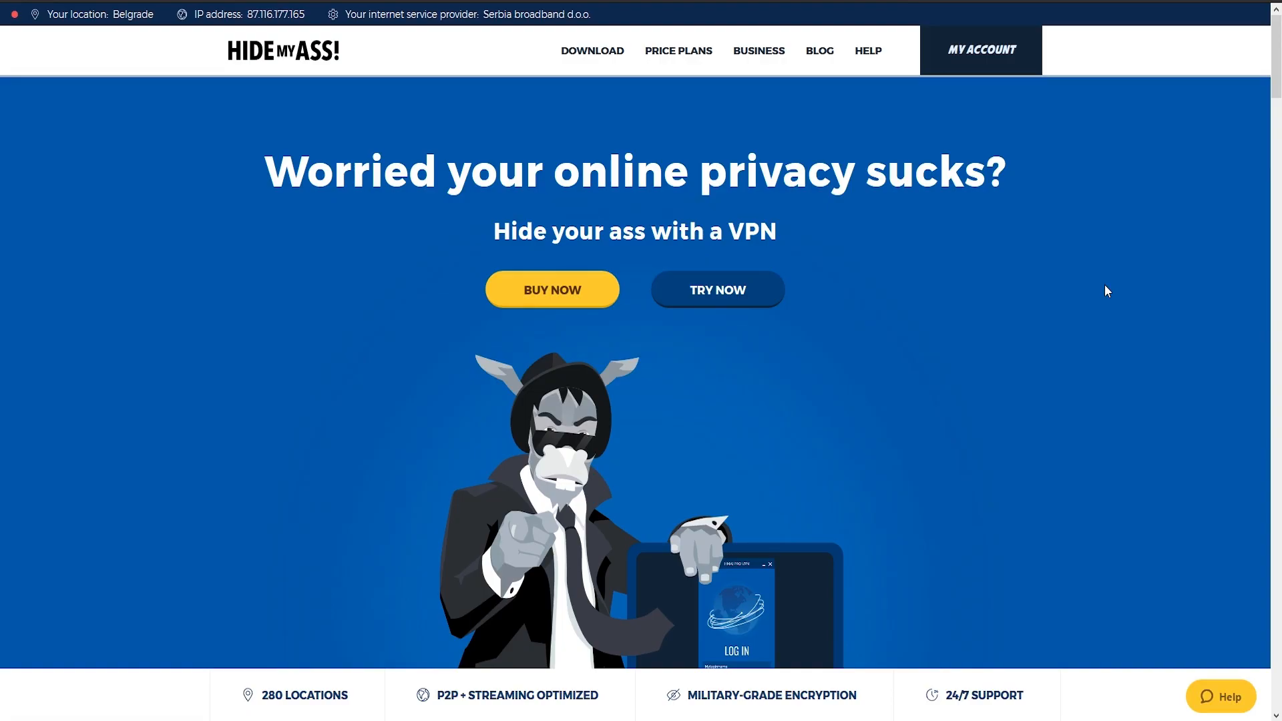
pyautogui.scroll(-3)
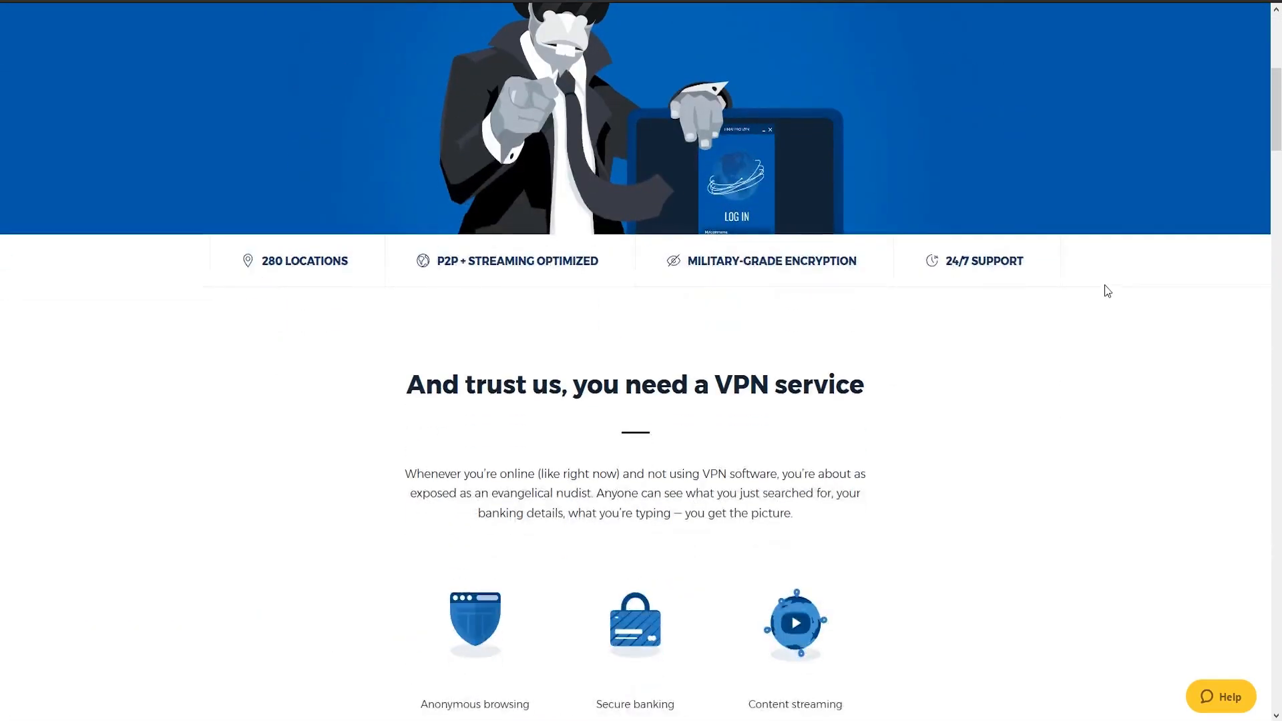
pyautogui.scroll(-3)
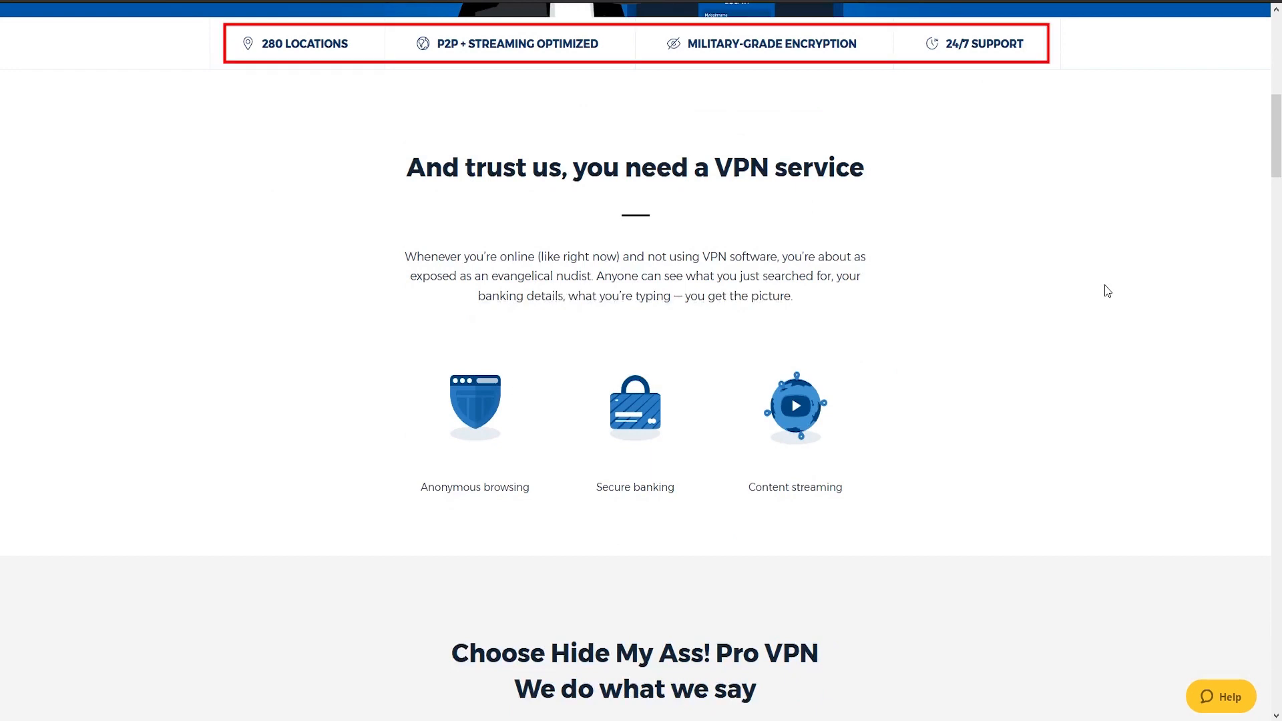
pyautogui.scroll(-3)
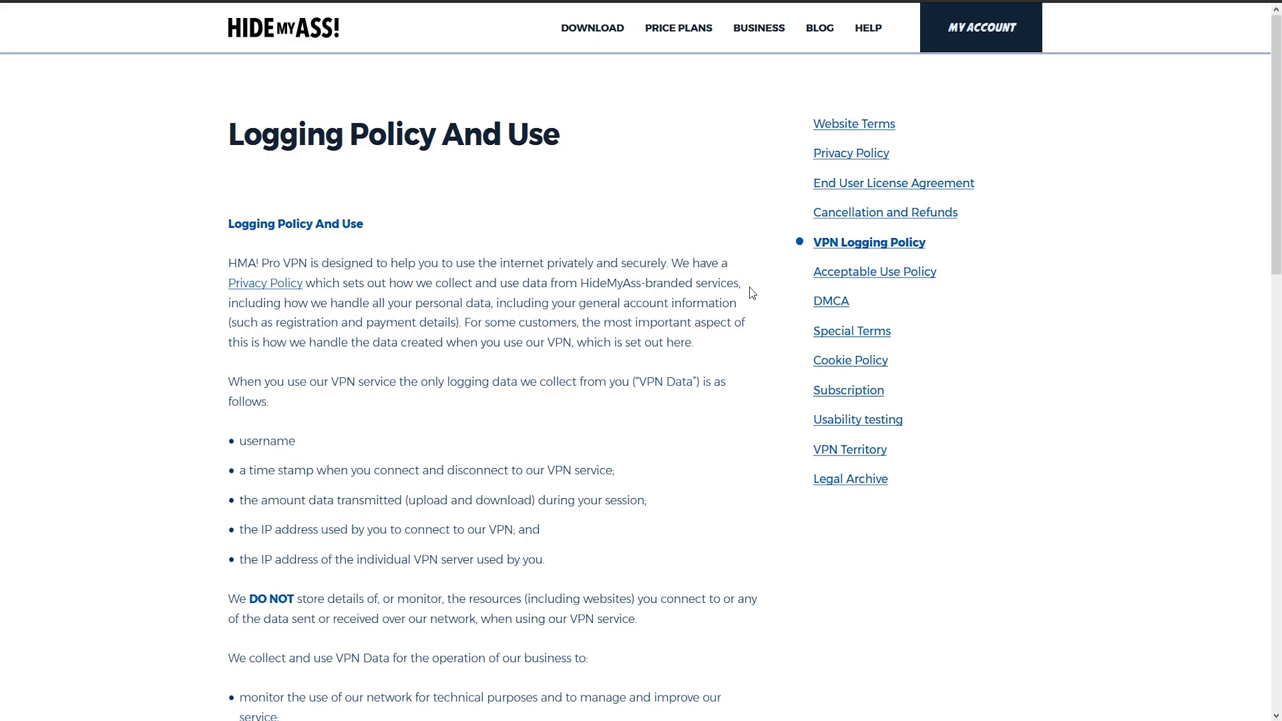
# Read the Cancellation and Refunds policy's restrictions, then move on to the price plans page.
pyautogui.click(884, 212)
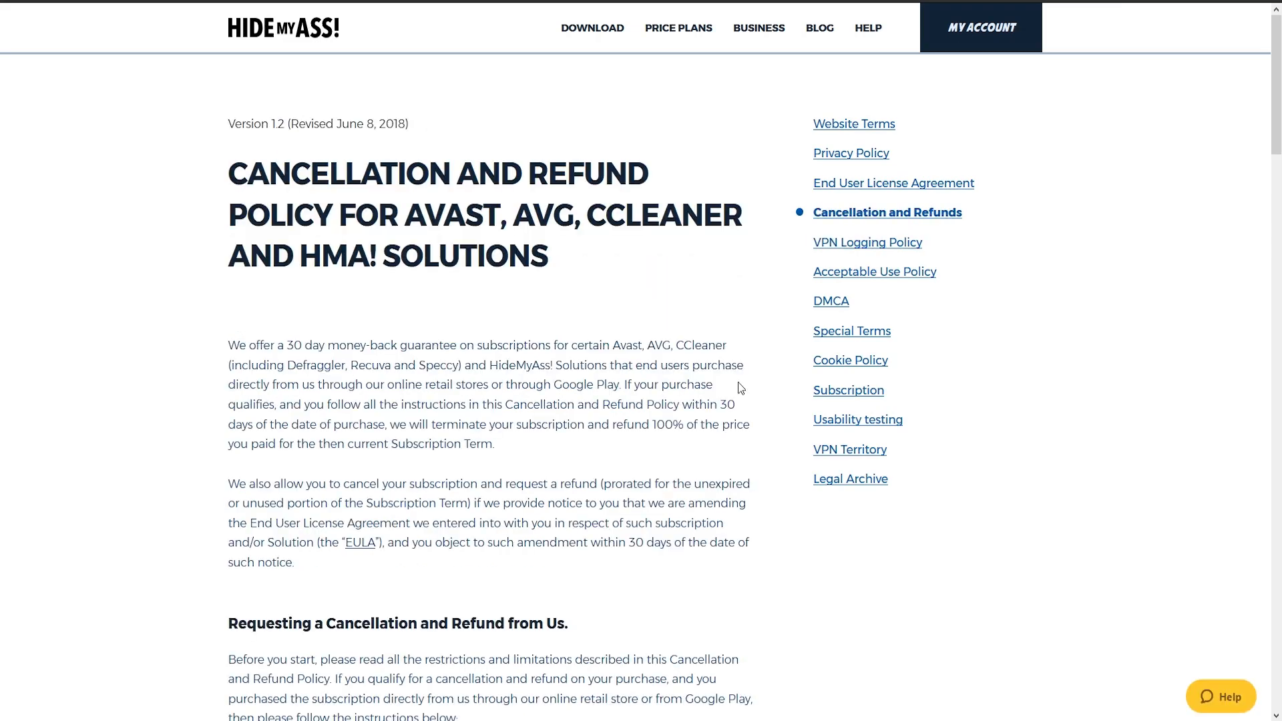
pyautogui.scroll(-3)
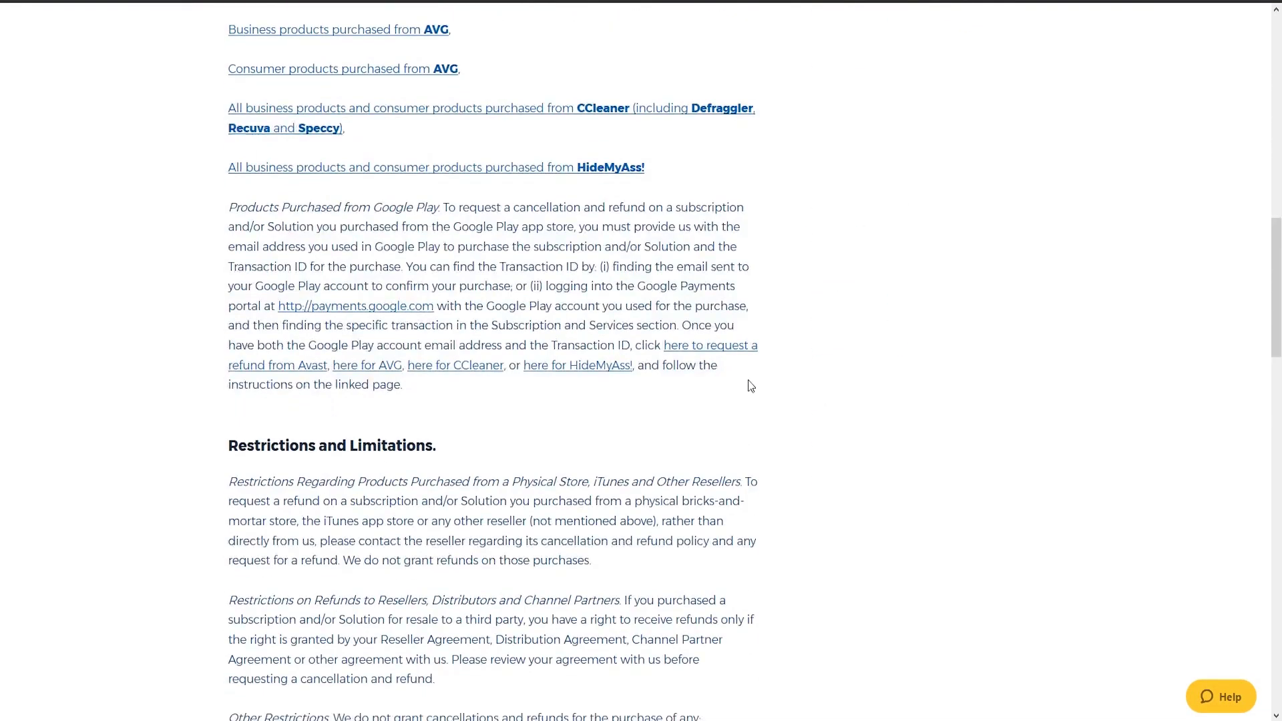
pyautogui.click(577, 365)
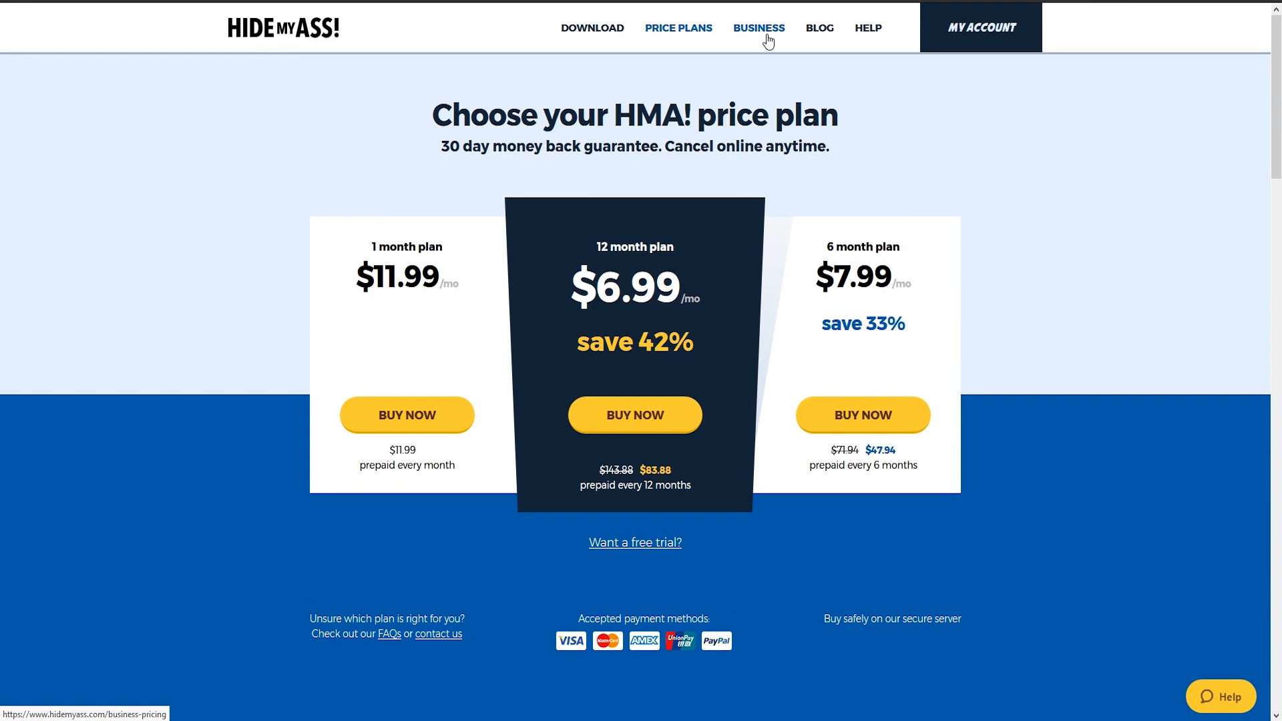
# View the Business price plans and start checkout for the 1 month plan.
pyautogui.click(757, 26)
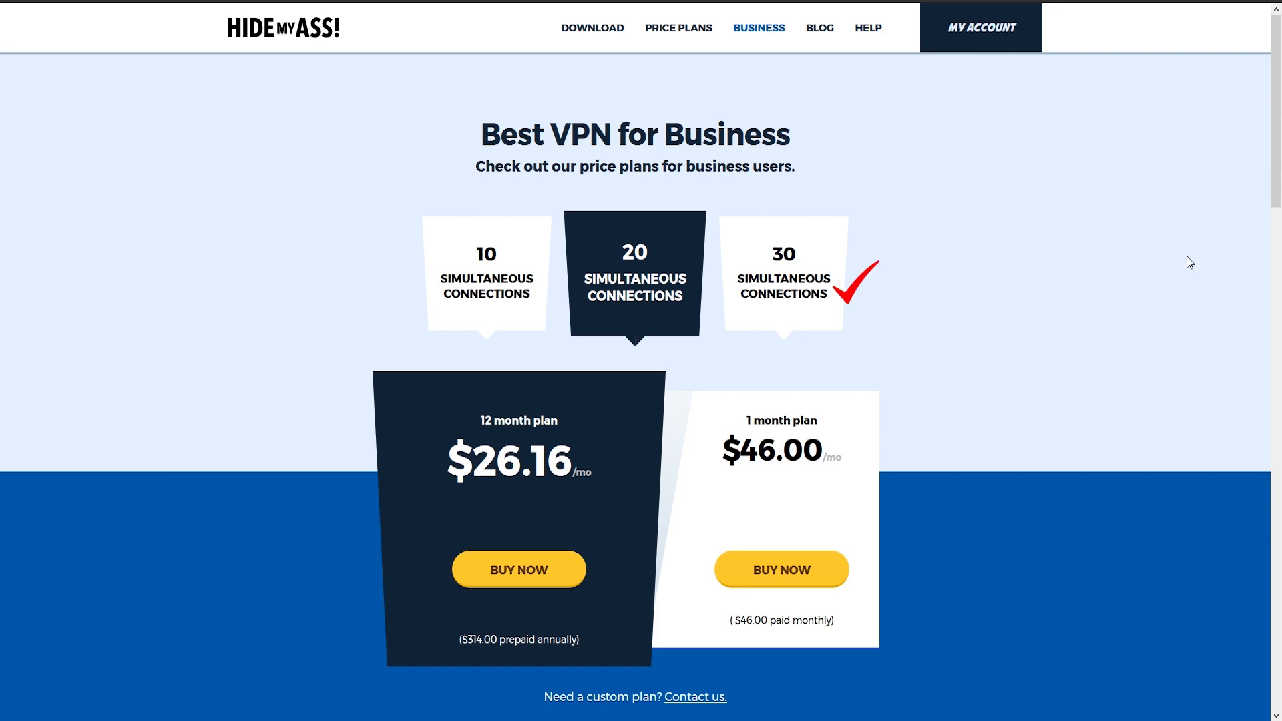
pyautogui.click(780, 569)
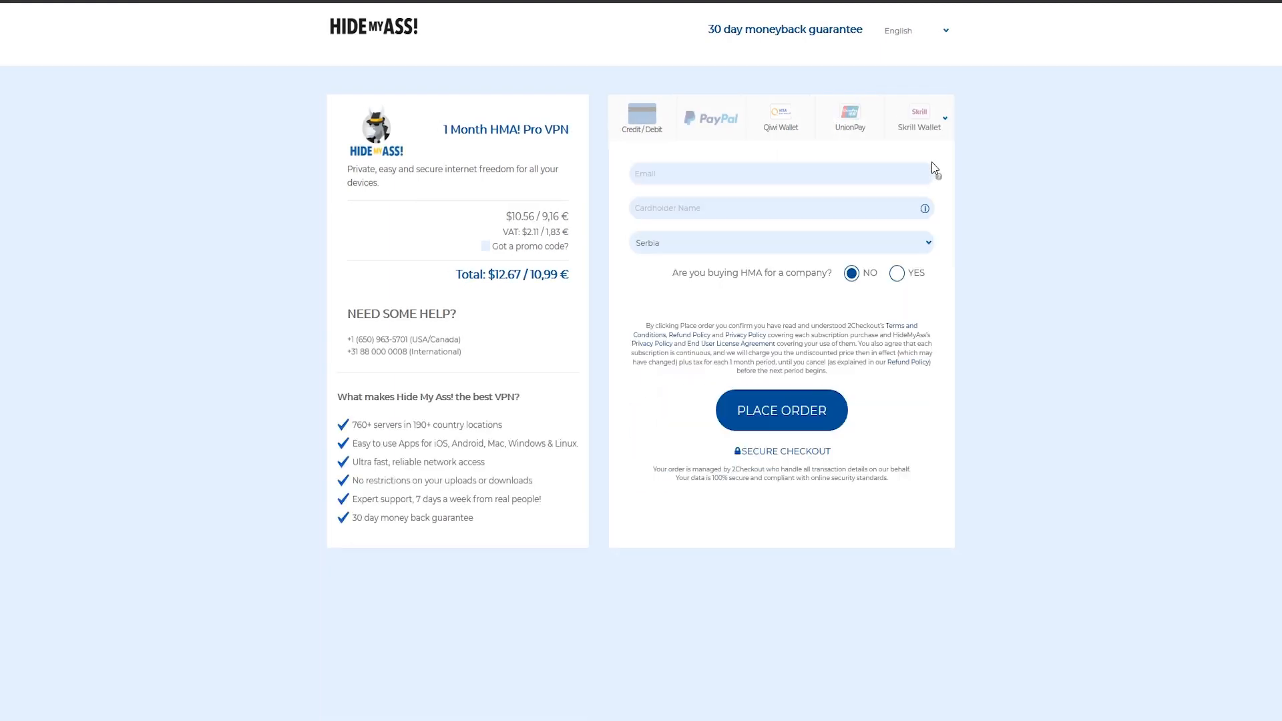
# Choose PayPal as the payment method at checkout and place the order.
pyautogui.click(942, 117)
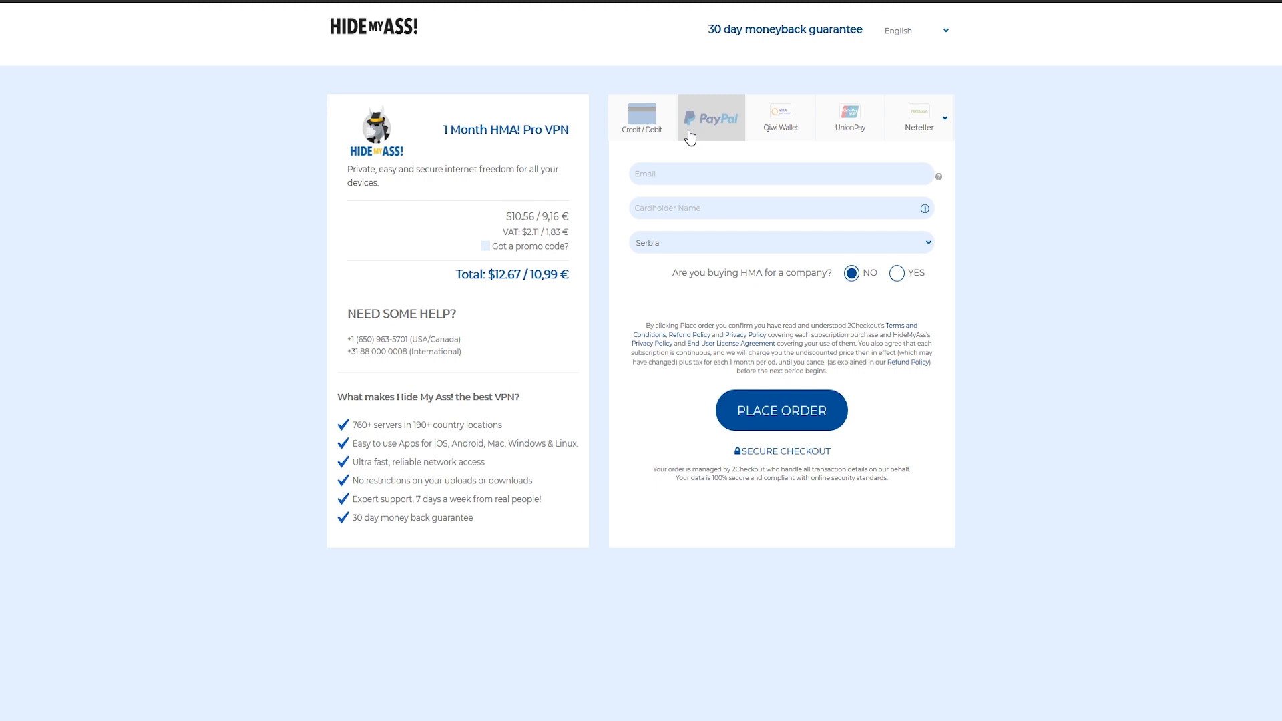
pyautogui.click(710, 118)
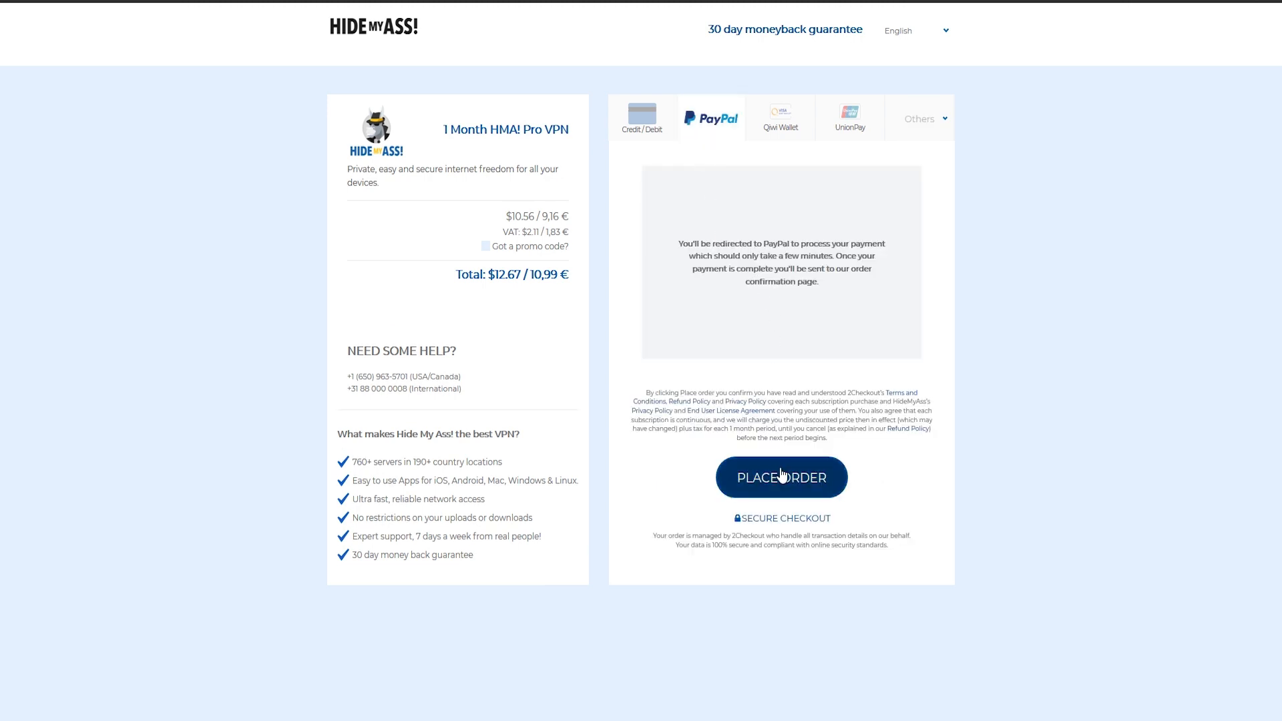
pyautogui.click(781, 477)
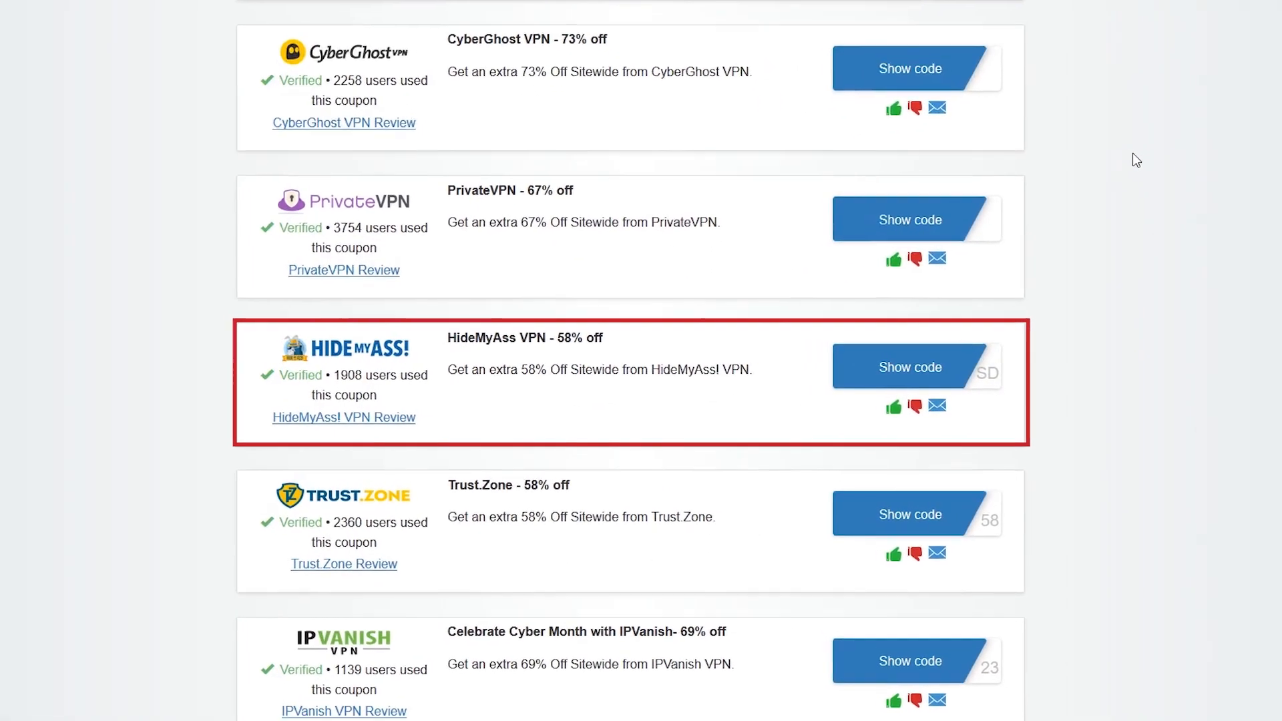
# Sign in to the HideMyAss account and review the active 7-day trial license.
pyautogui.click(909, 366)
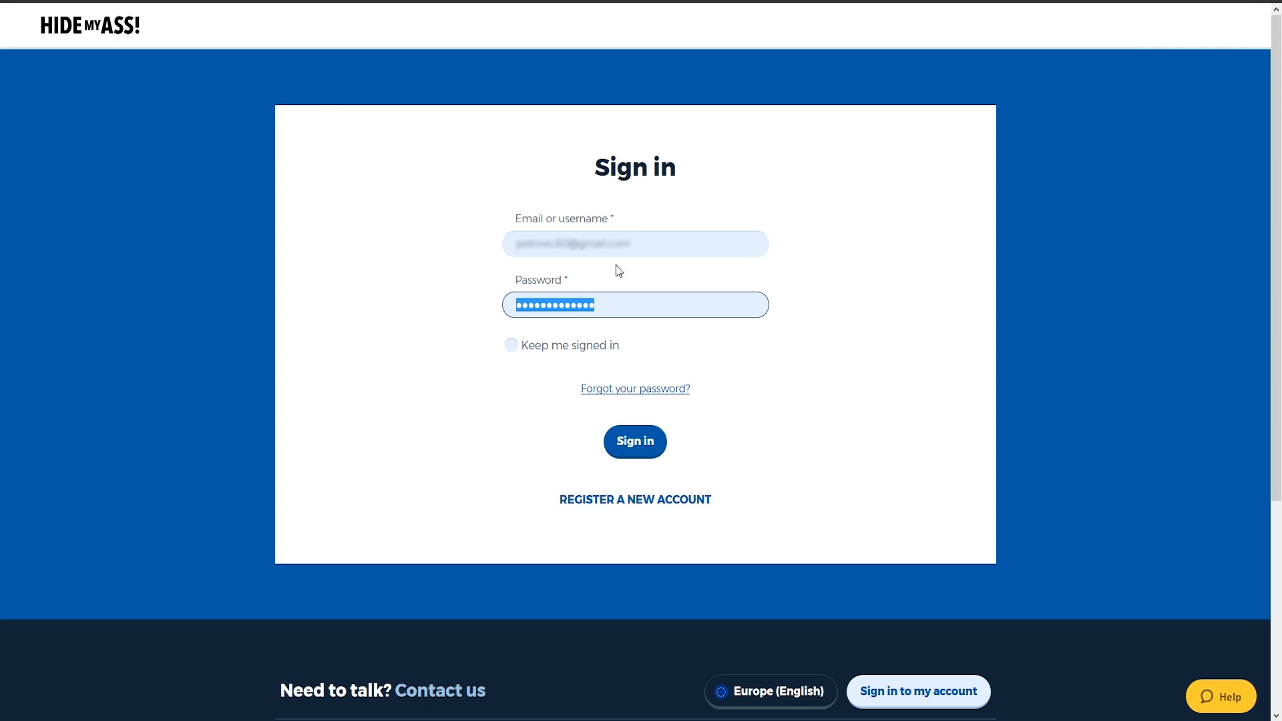
pyautogui.click(635, 442)
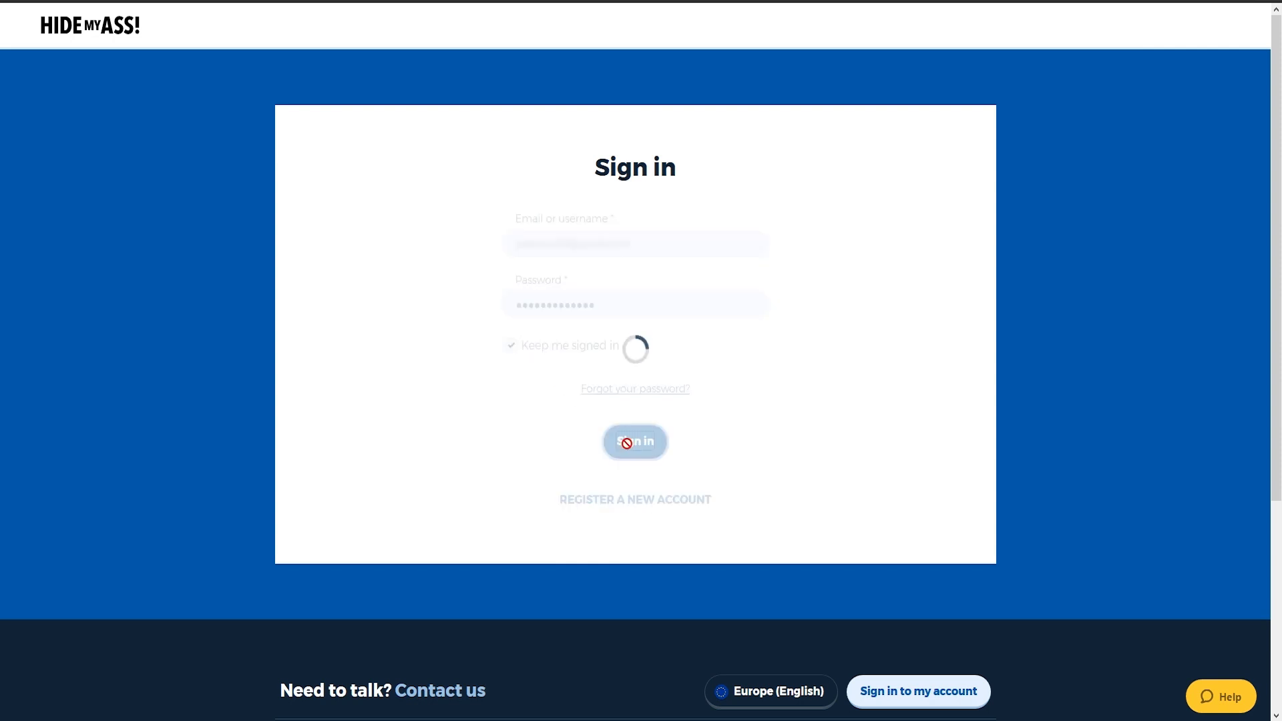
pyautogui.click(636, 442)
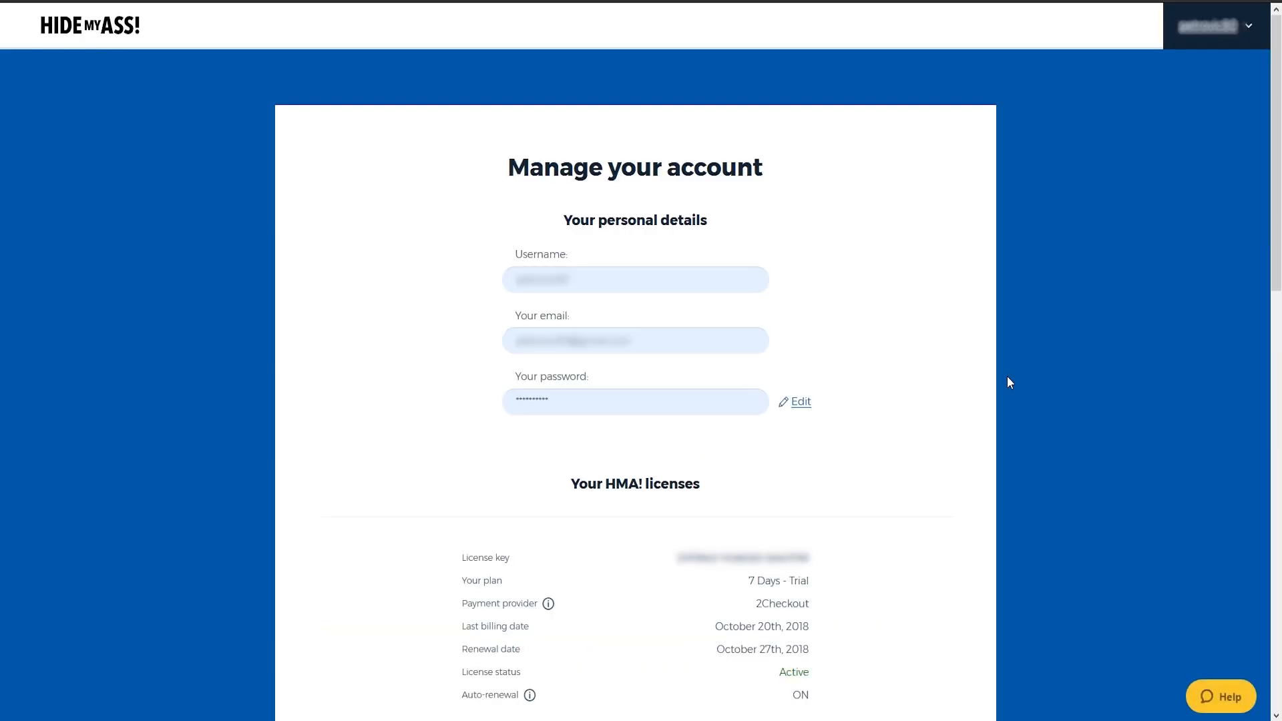
pyautogui.scroll(-3)
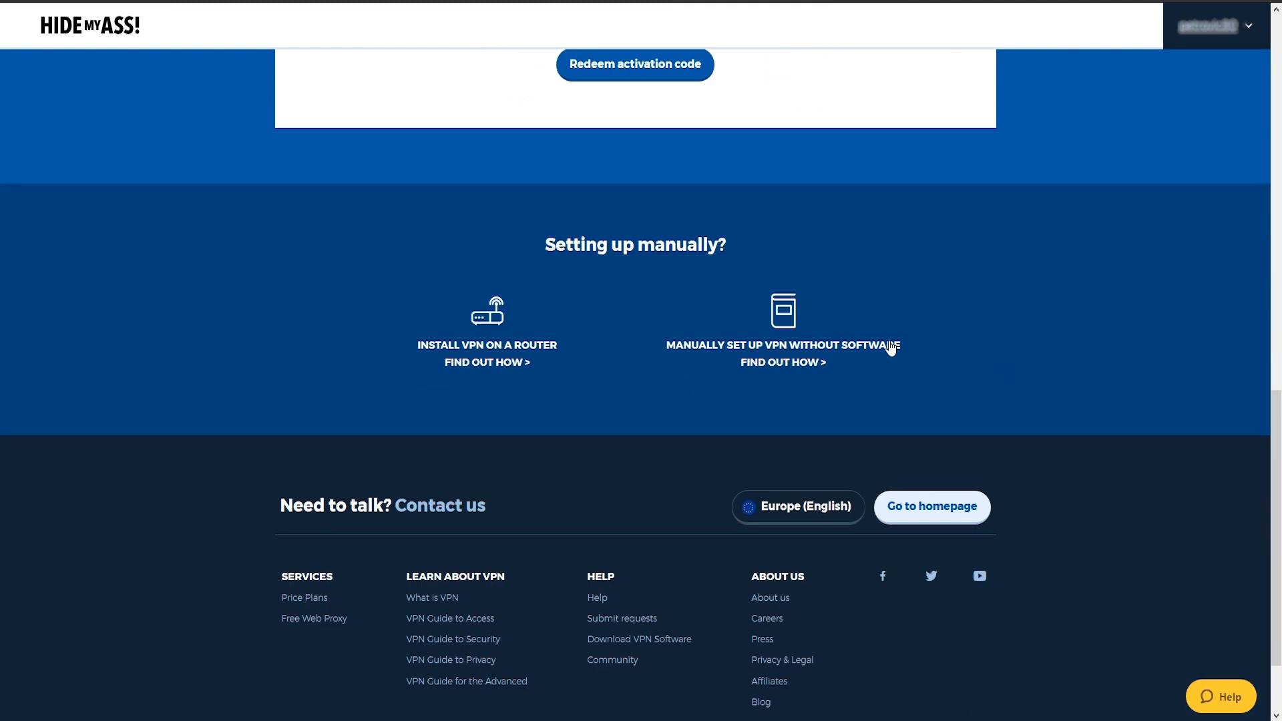
pyautogui.moveTo(844, 330)
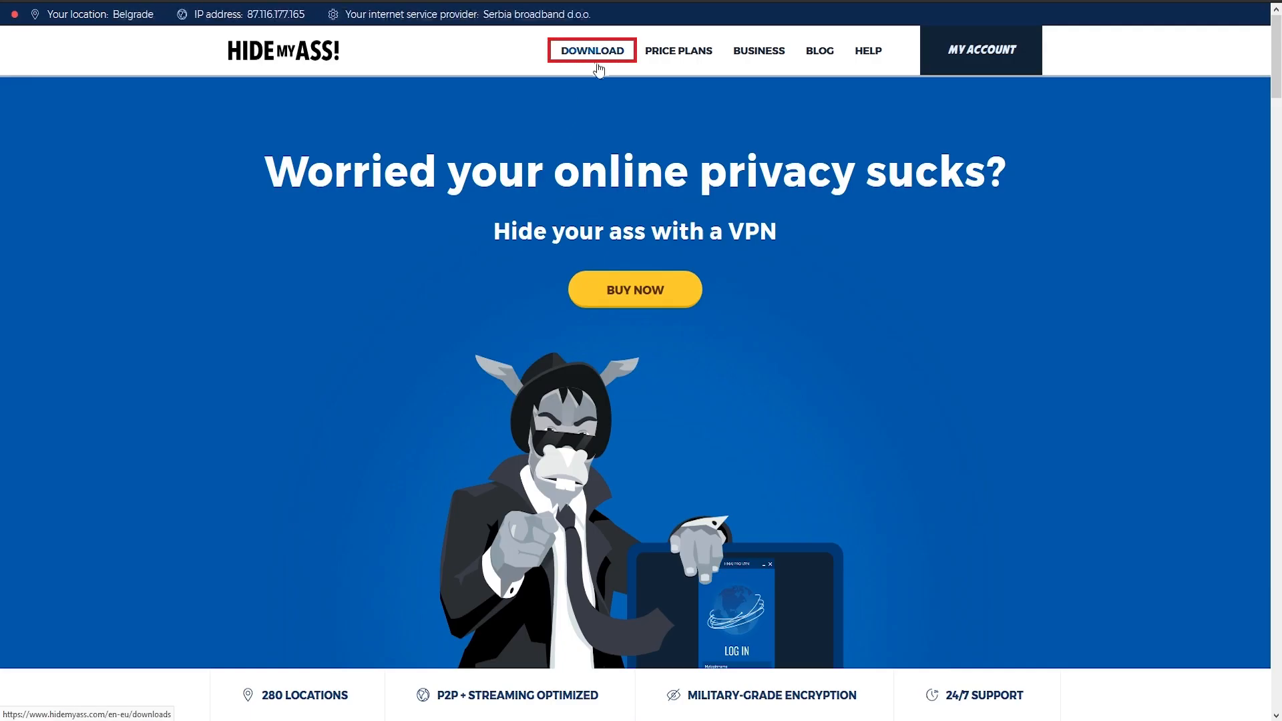
# Download the Windows VPN installer via the existing-customers downloads page.
pyautogui.click(591, 49)
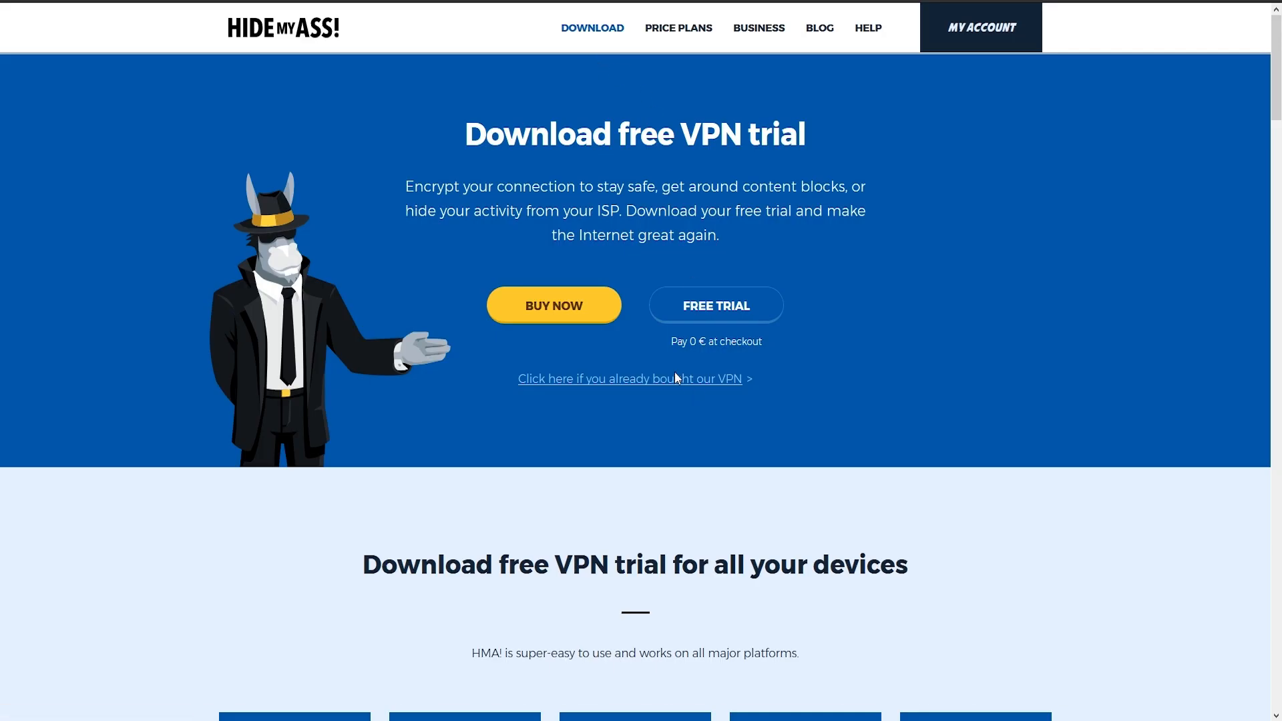
pyautogui.click(714, 304)
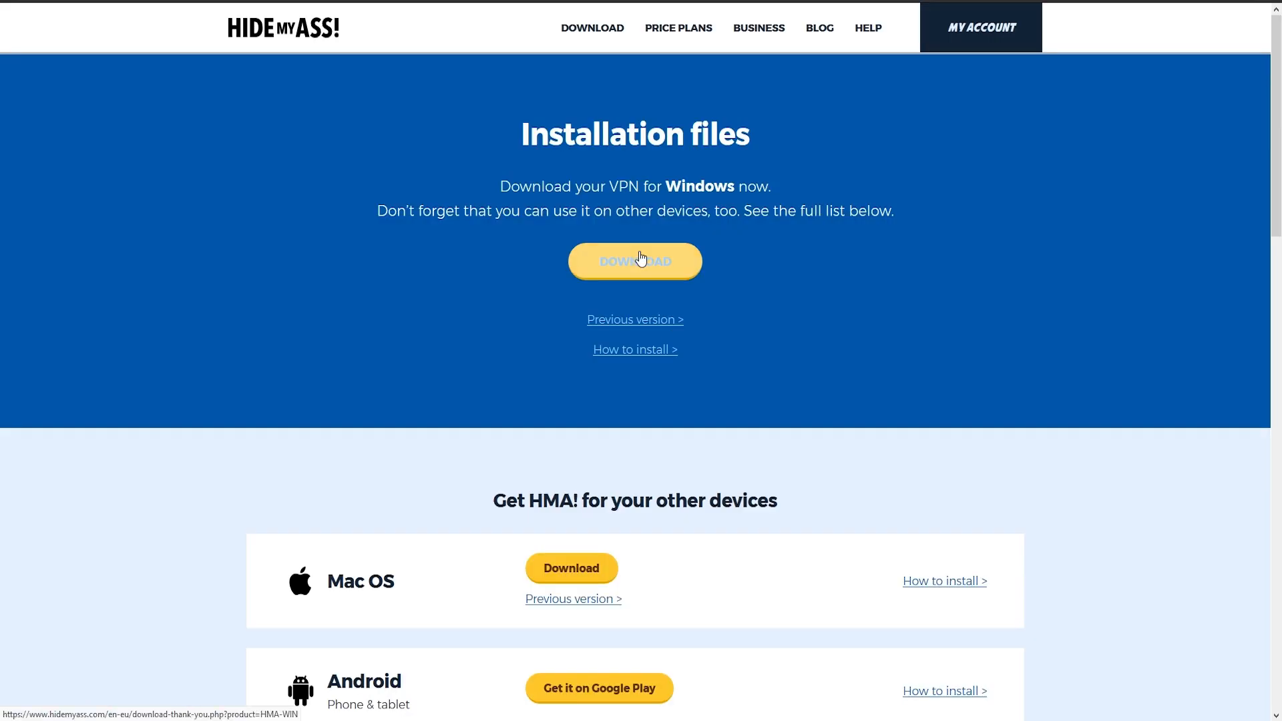
pyautogui.click(635, 260)
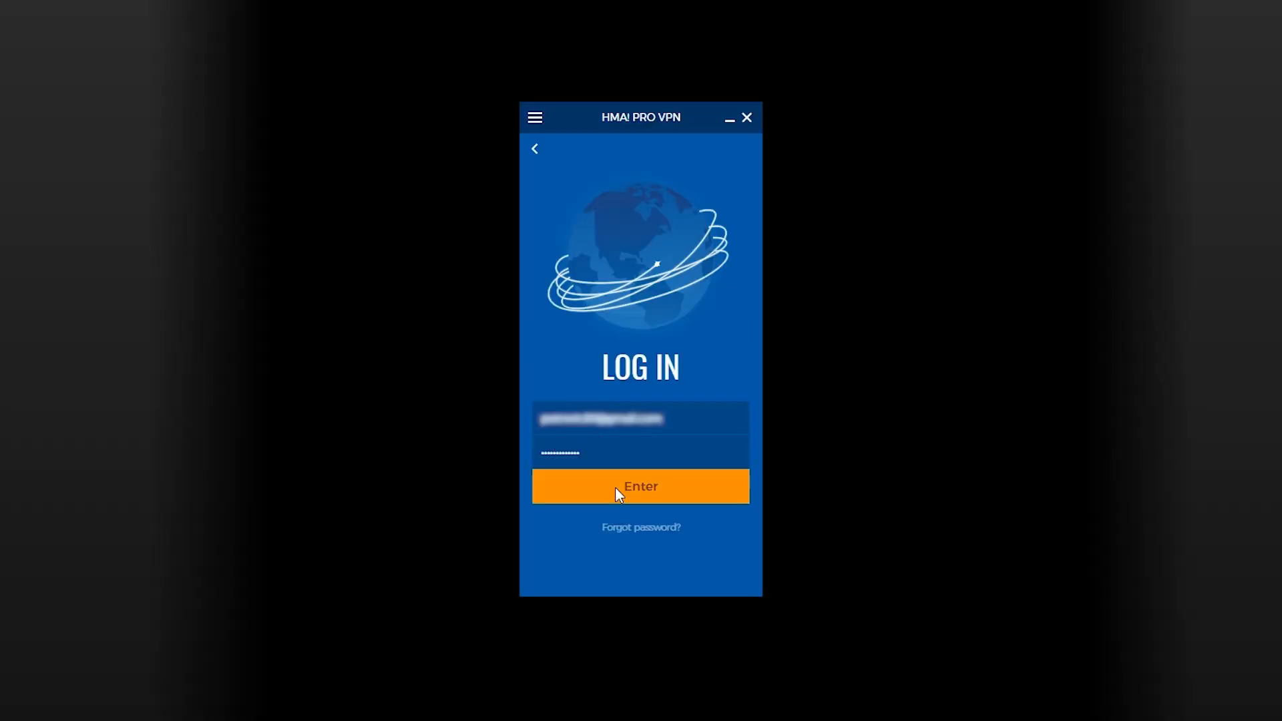
# Log in, connect to a Boston, USA server in Location Mode, view Freedom Mode and show the main menu.
pyautogui.click(640, 486)
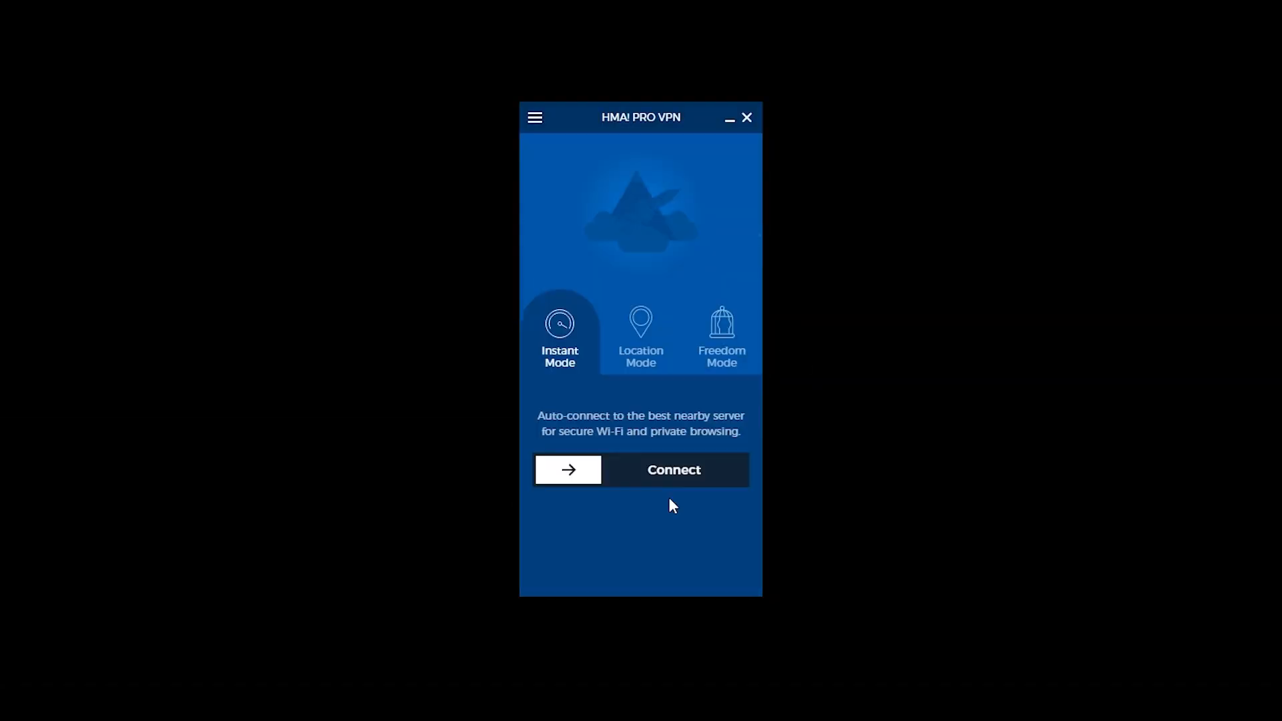
pyautogui.moveTo(659, 429)
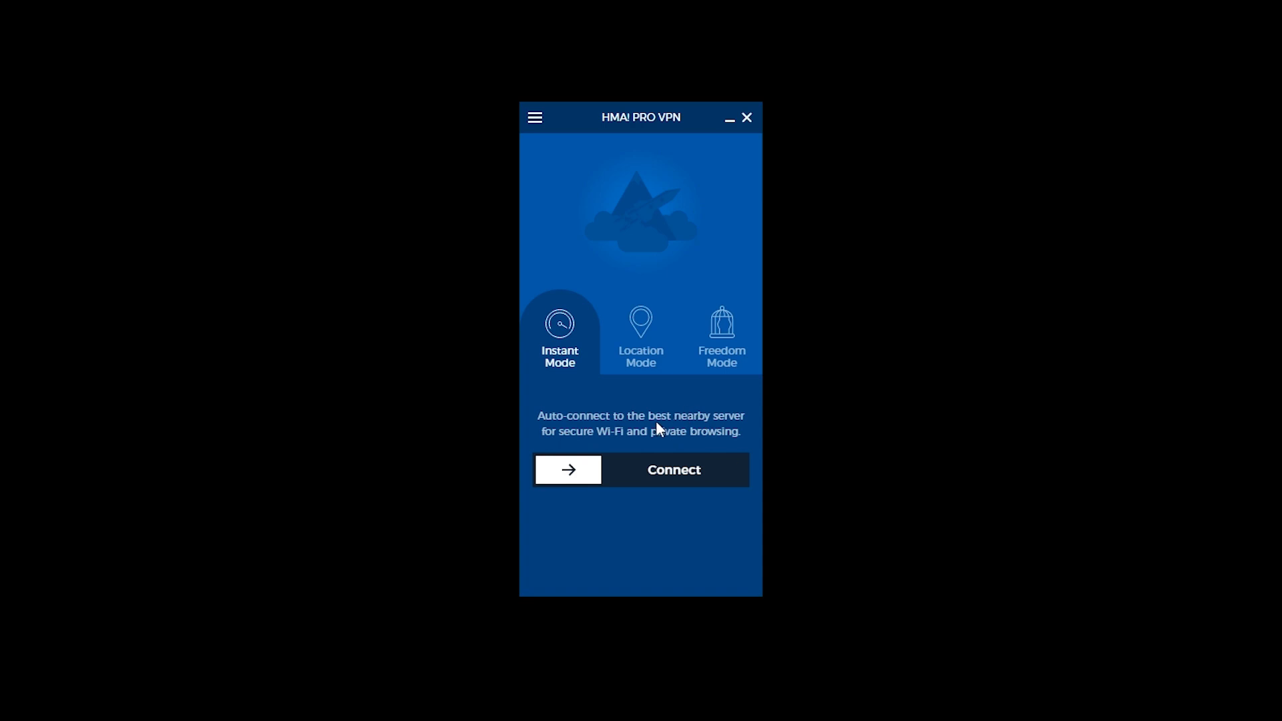
pyautogui.click(640, 336)
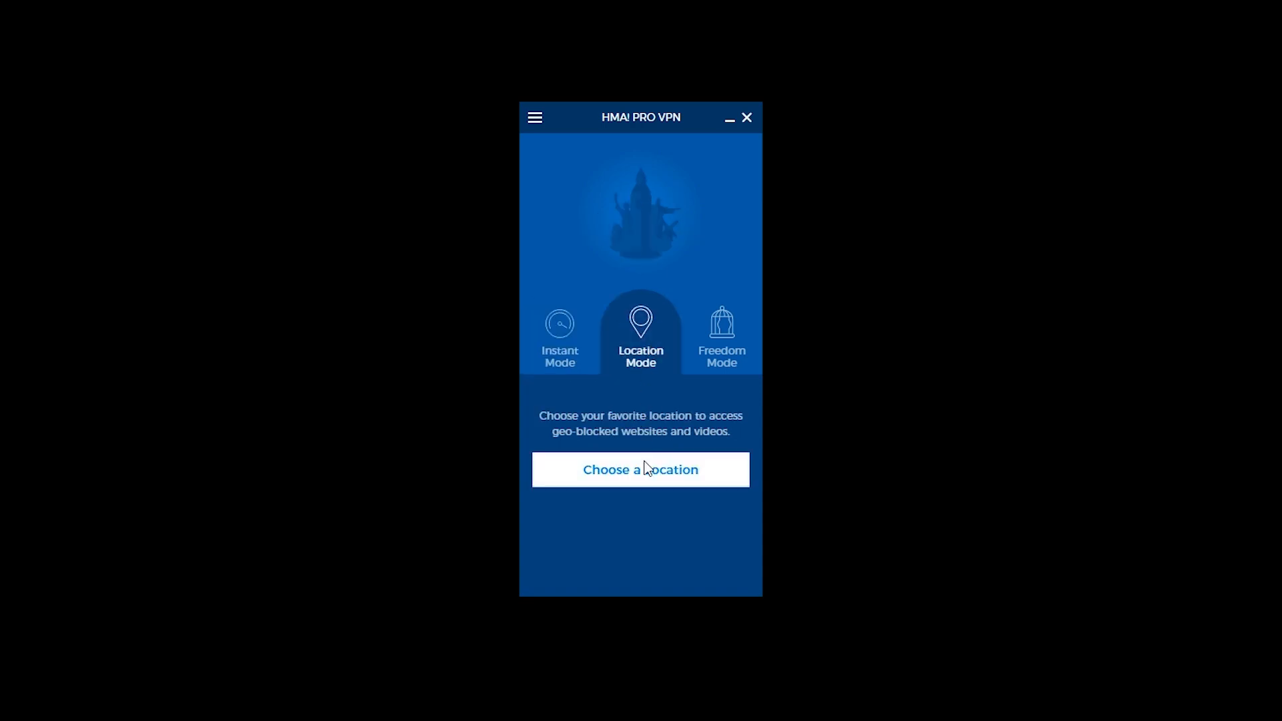
pyautogui.click(639, 468)
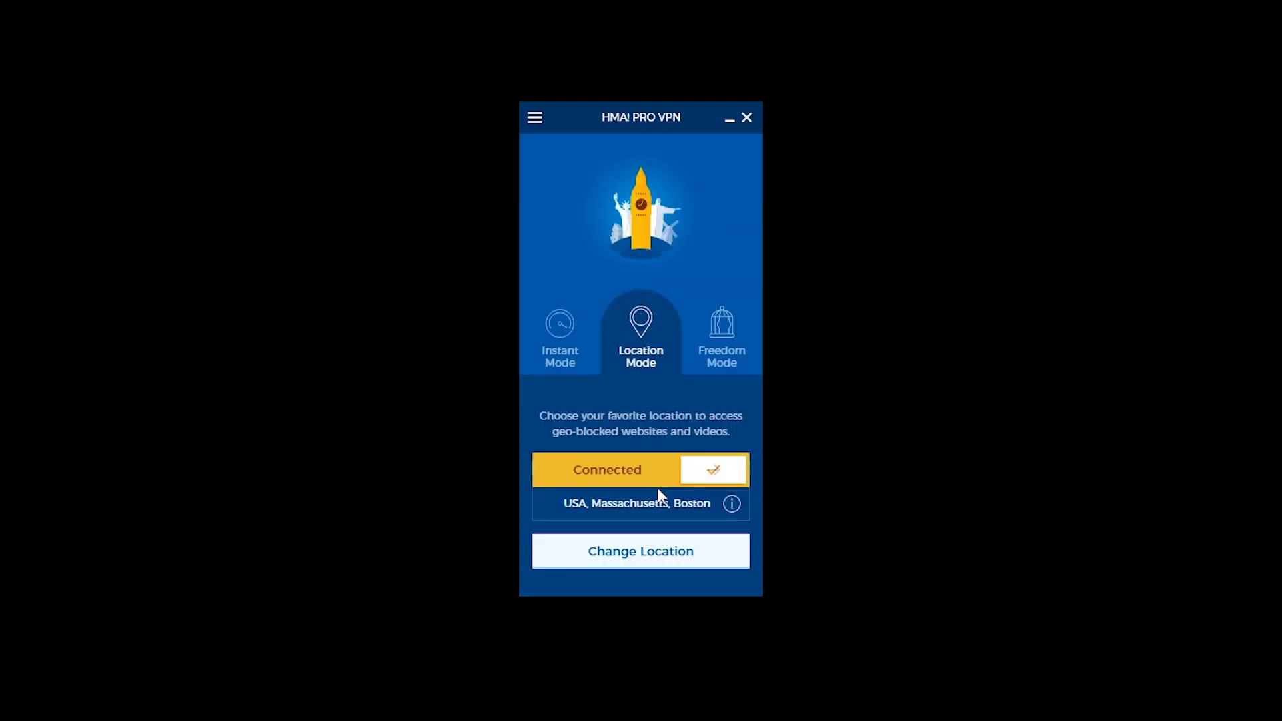
pyautogui.click(720, 335)
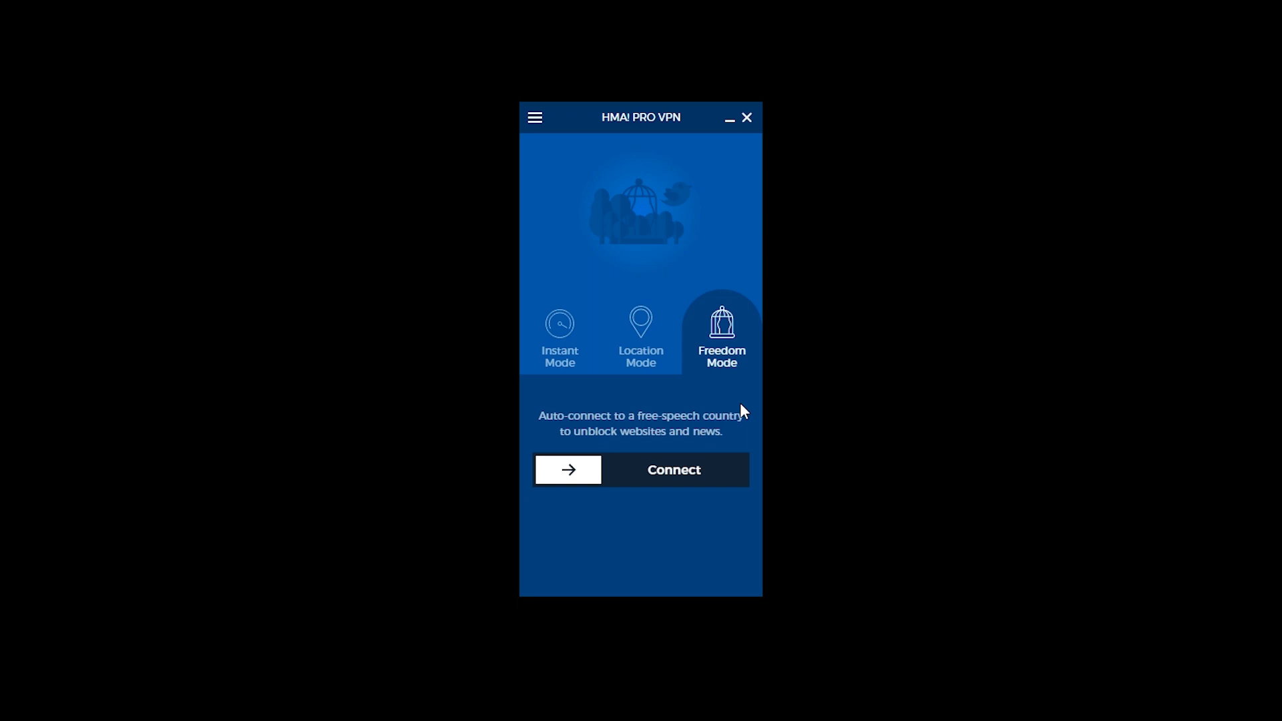
pyautogui.click(534, 117)
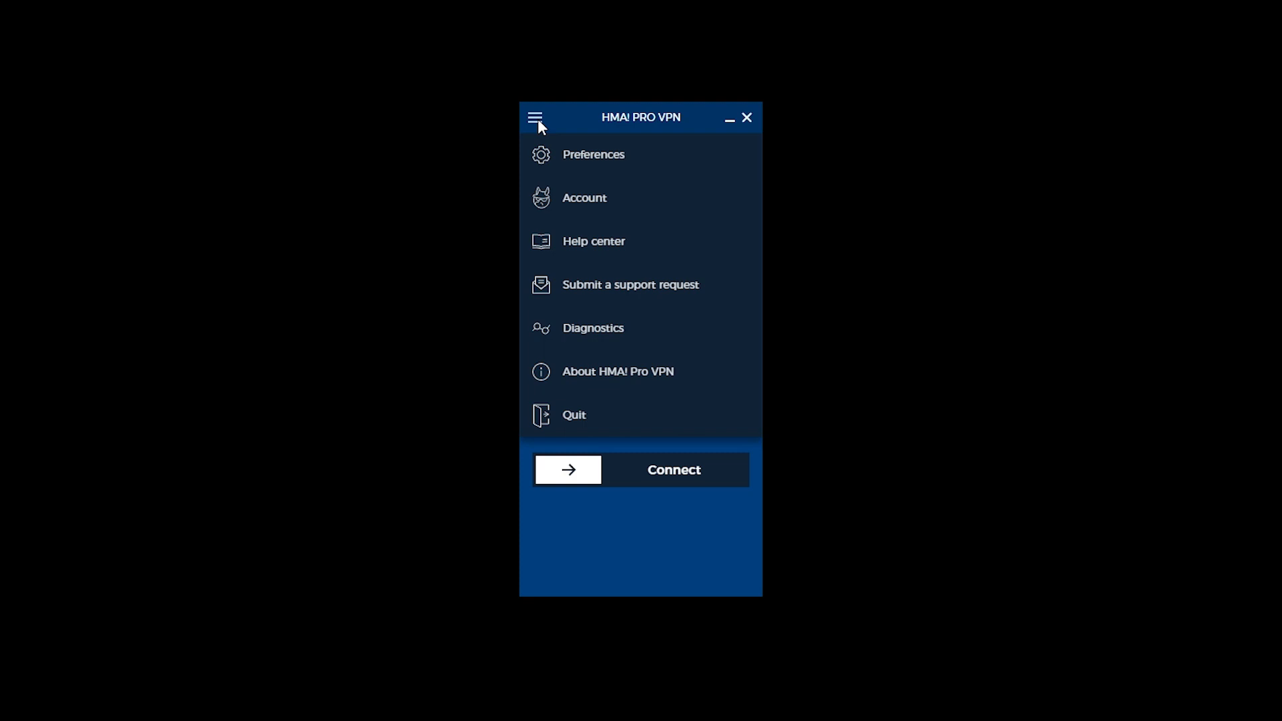
# Review the Preferences tabs: general startup, network security and Kill Switch settings.
pyautogui.click(535, 117)
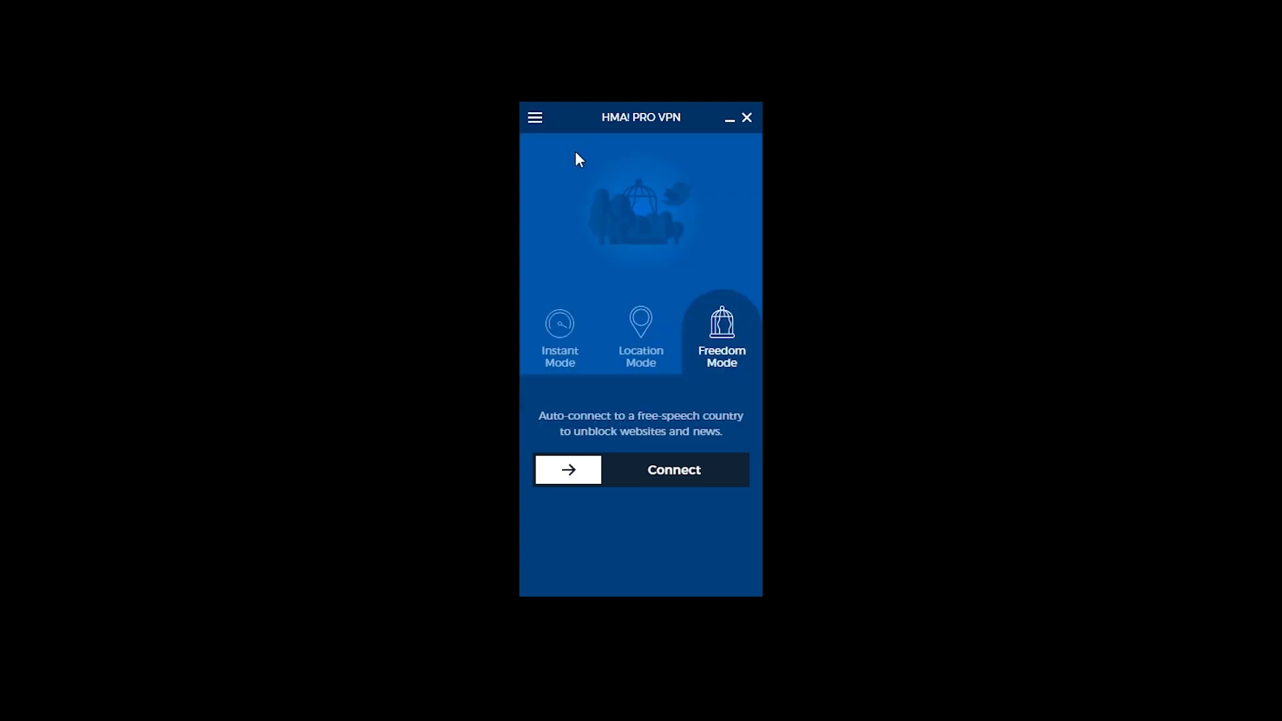
pyautogui.click(534, 117)
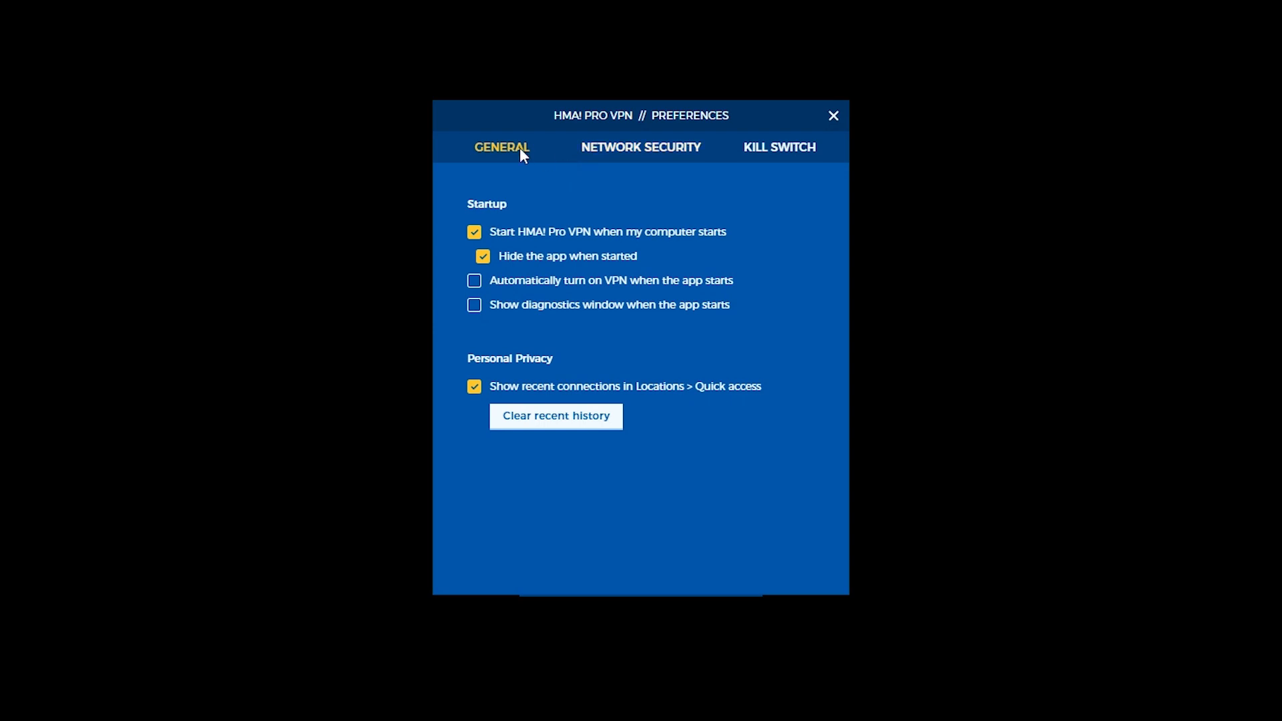
pyautogui.click(640, 147)
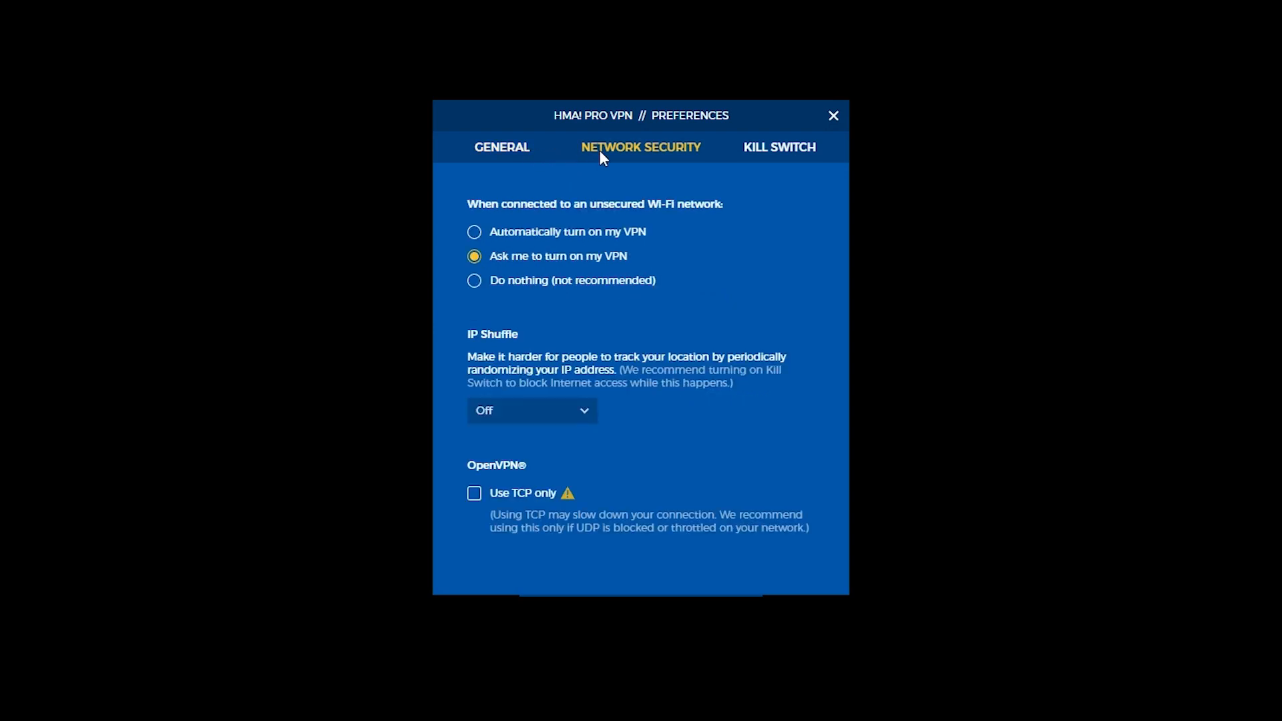
pyautogui.click(778, 147)
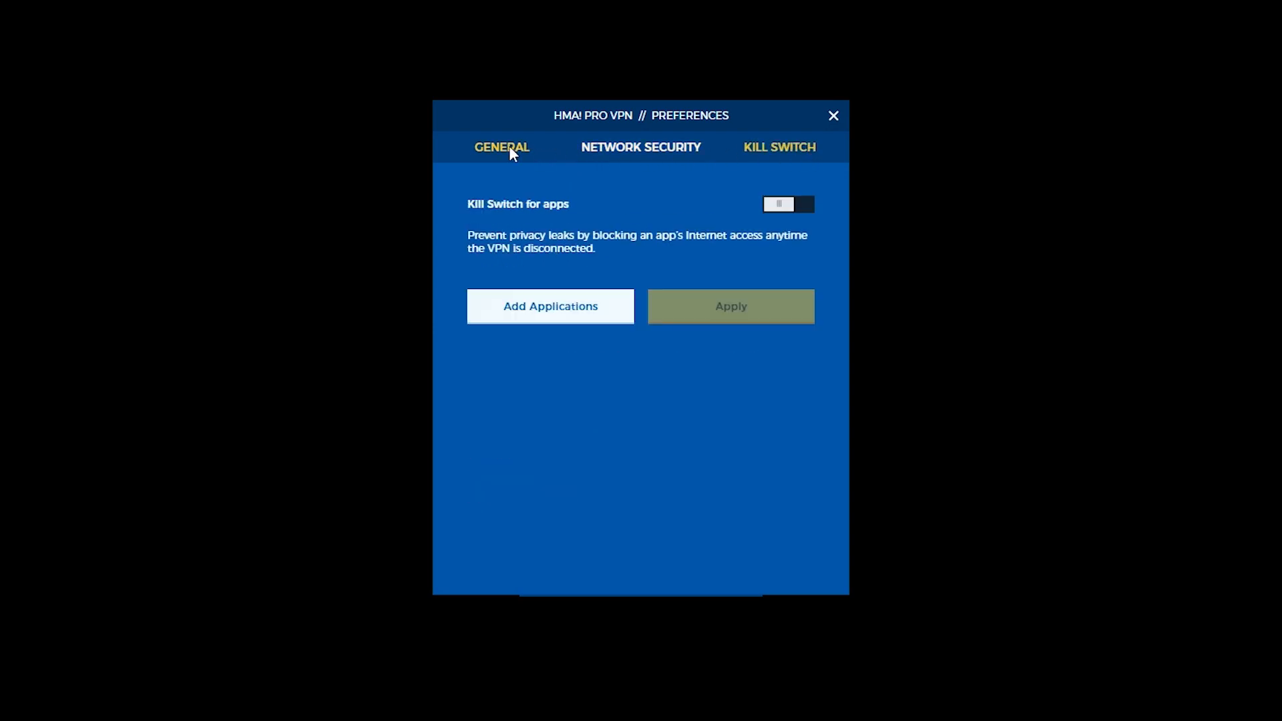
# Show the Account details with 7 days of subscription remaining.
pyautogui.click(833, 115)
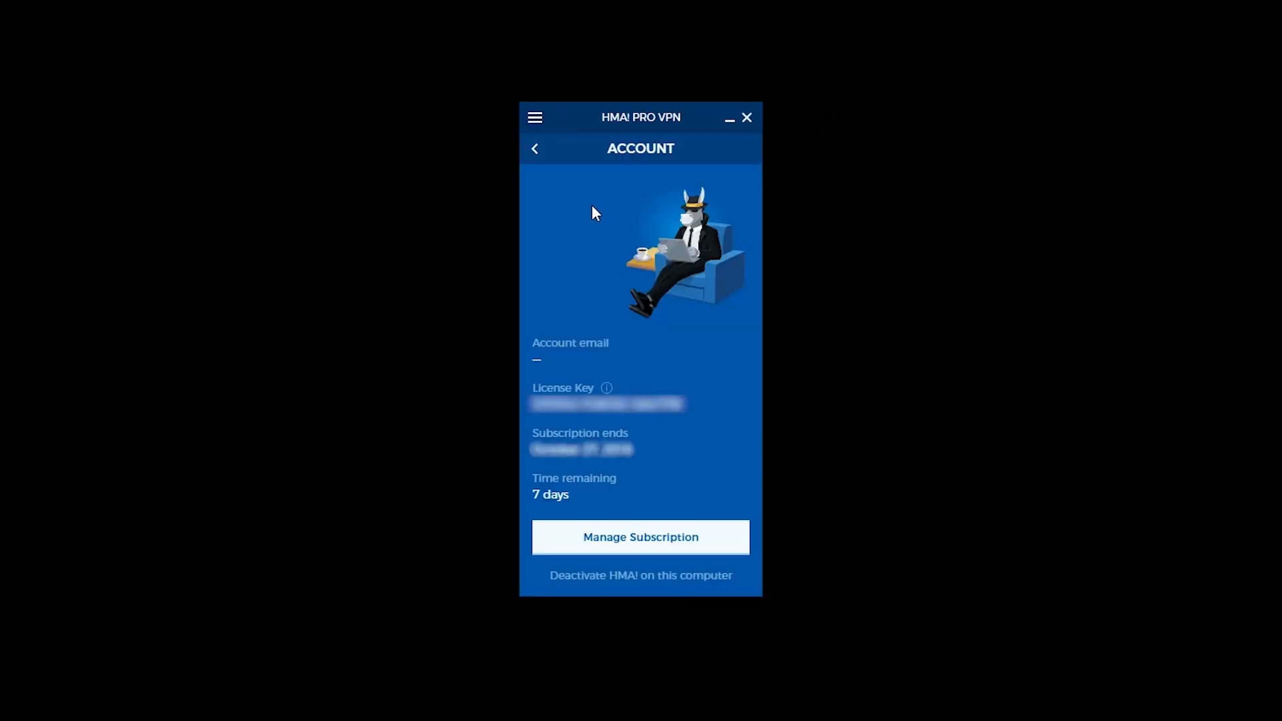
pyautogui.click(535, 148)
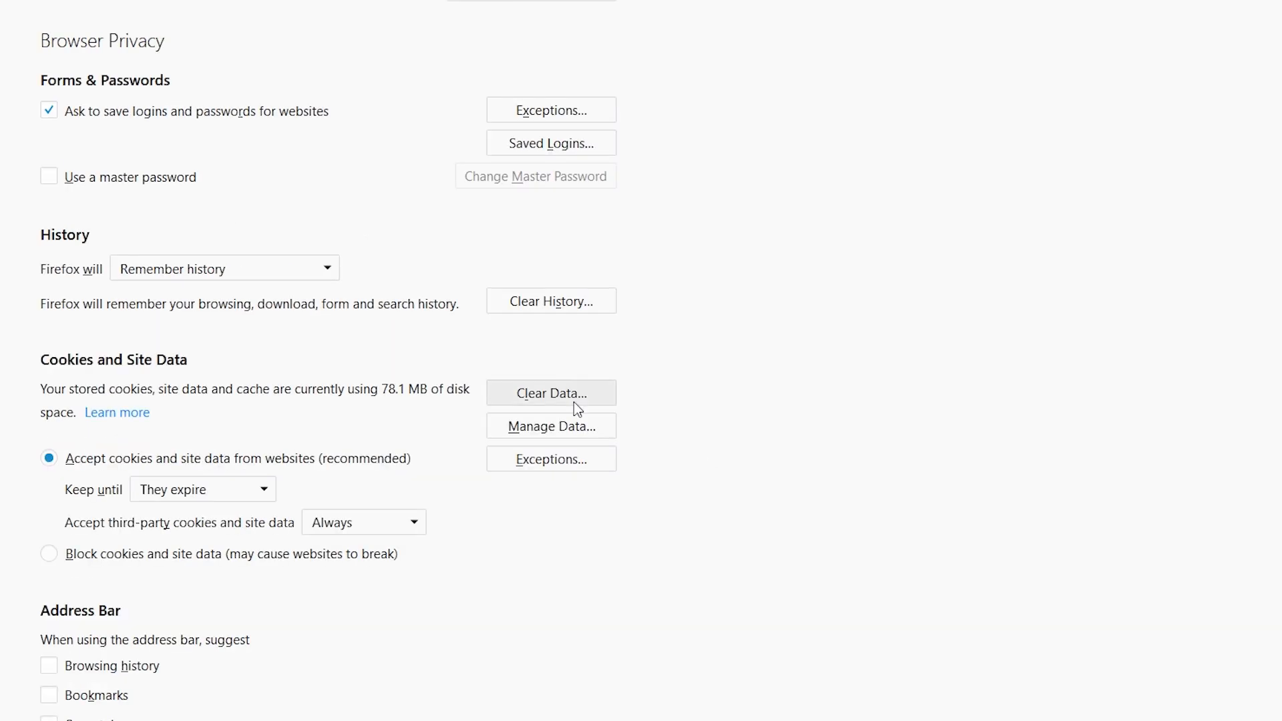
# Clear everything in Firefox's history for the whole time range with all data types checked.
pyautogui.click(550, 300)
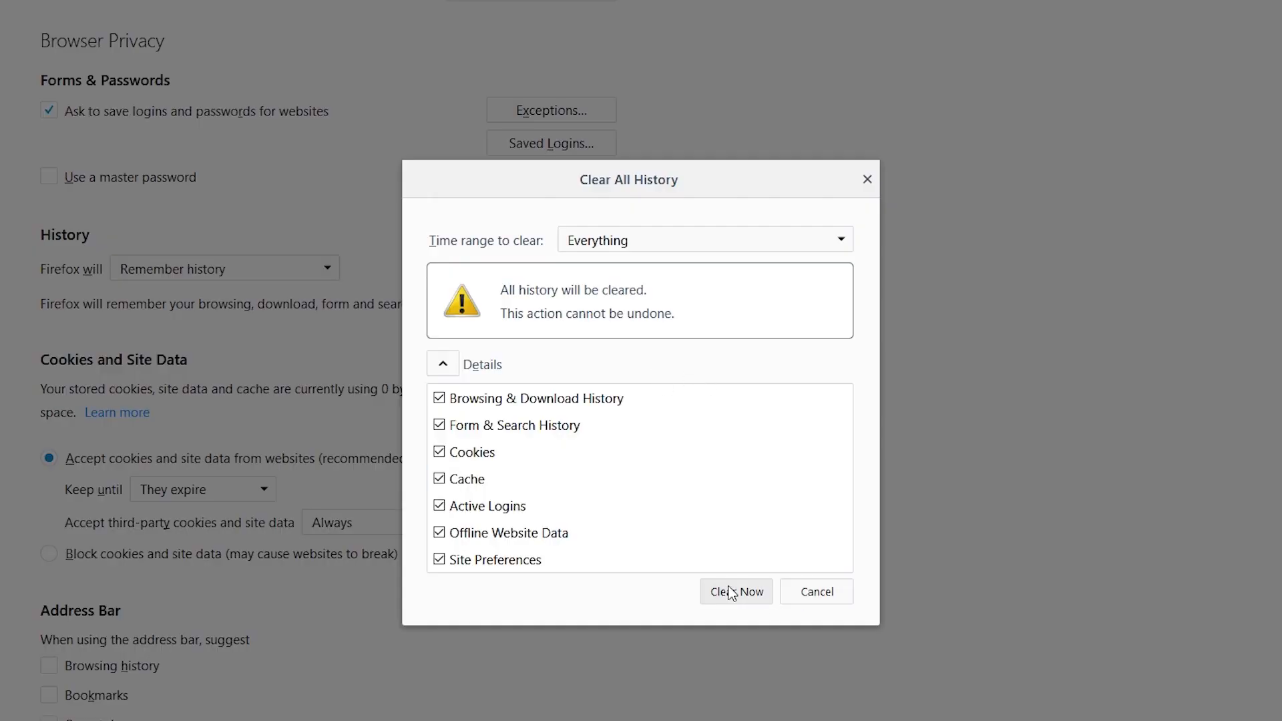
pyautogui.click(735, 591)
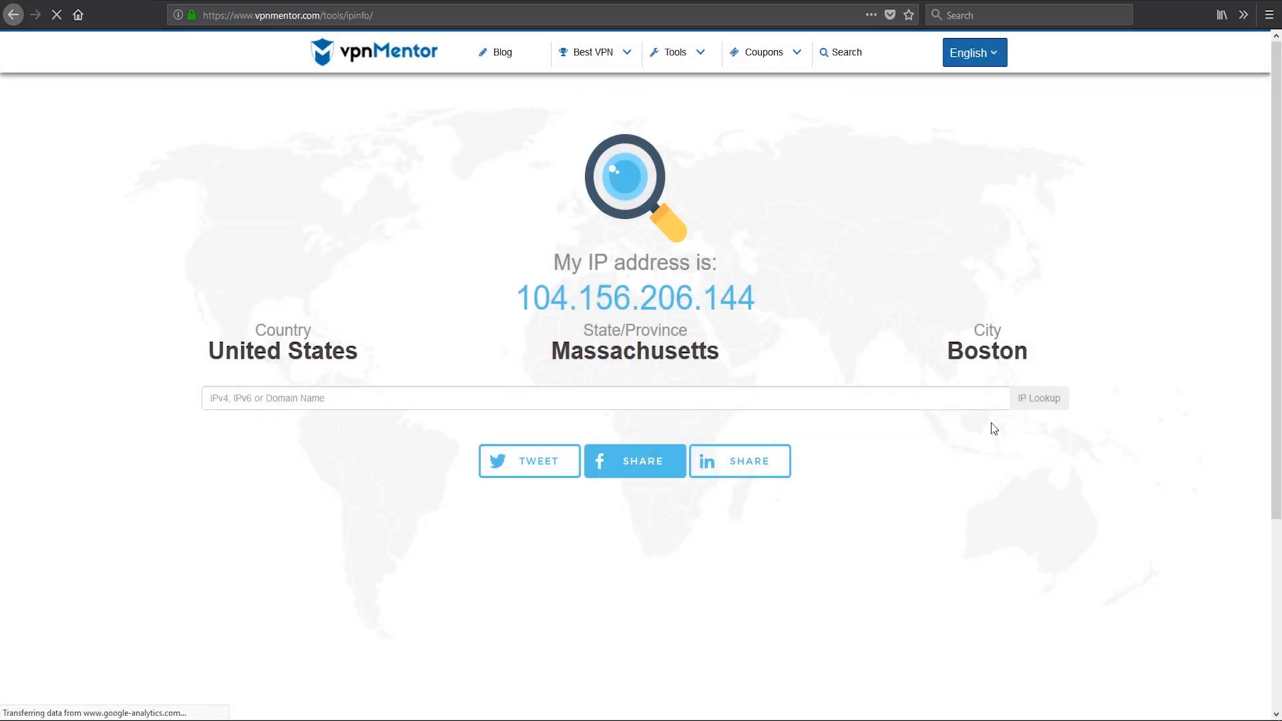
pyautogui.moveTo(978, 454)
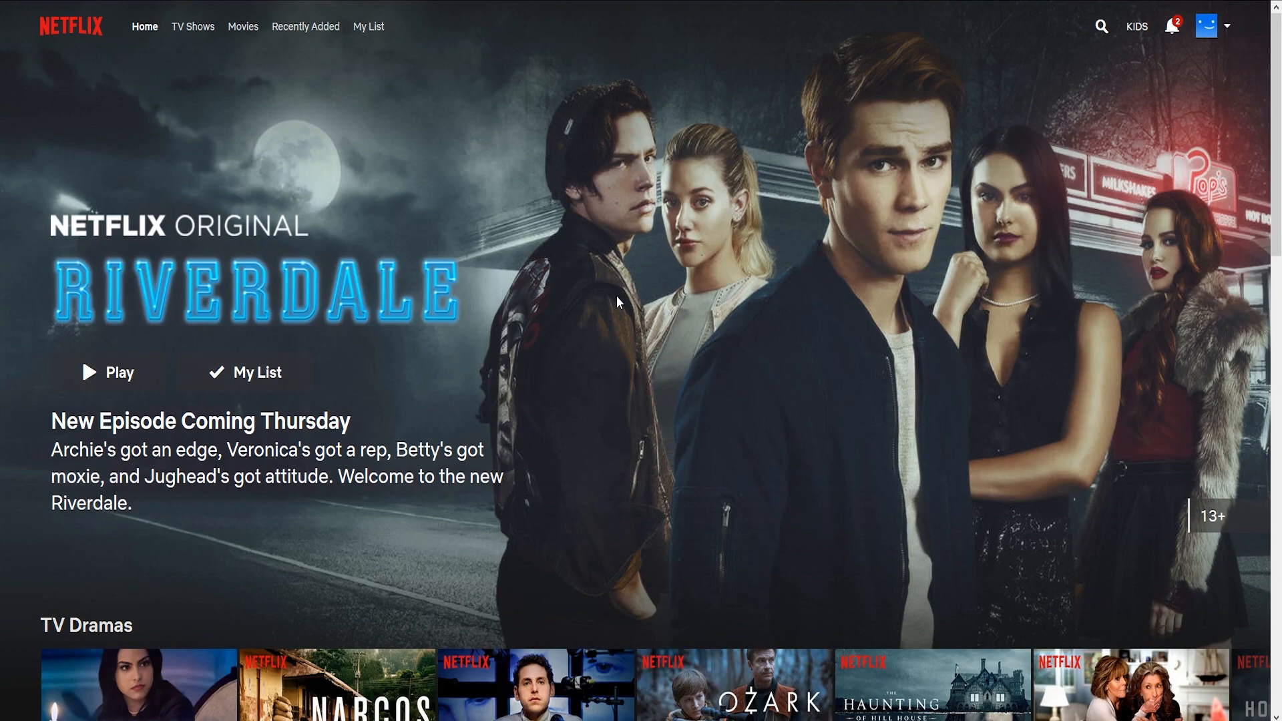
# Search the Netflix catalogue for 'the walking dead'.
pyautogui.click(1102, 27)
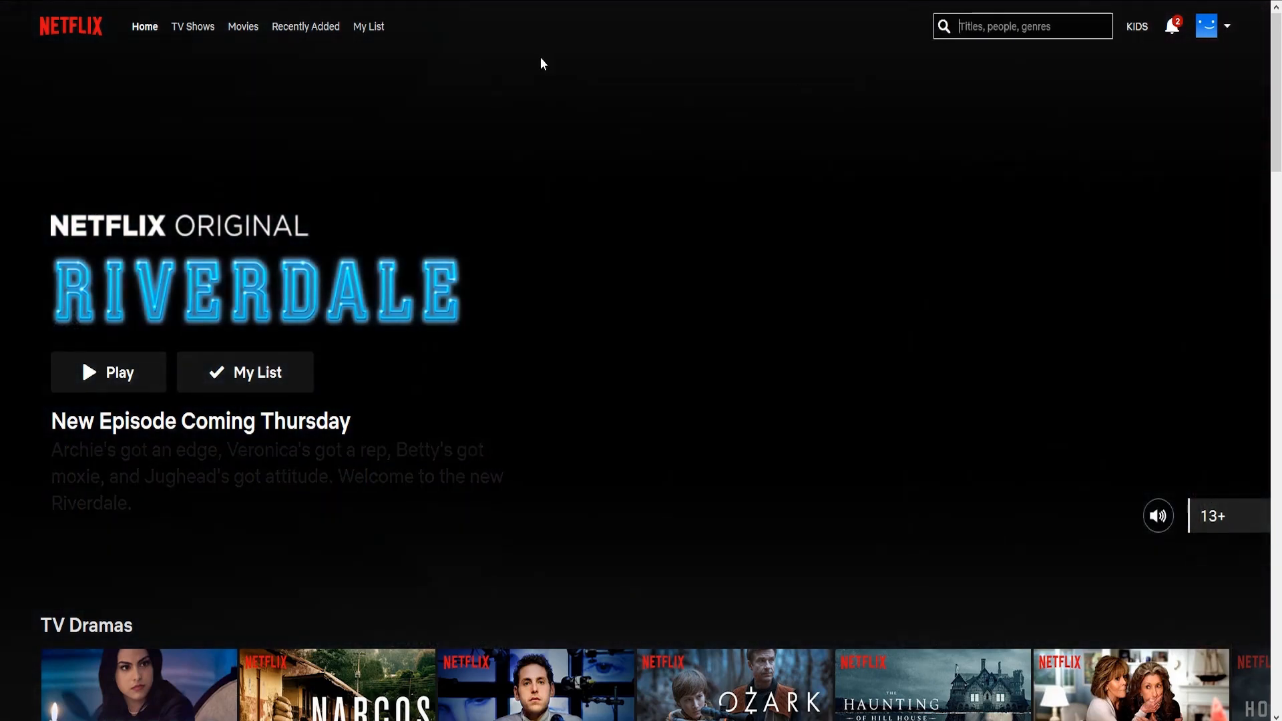
pyautogui.write('the walk')
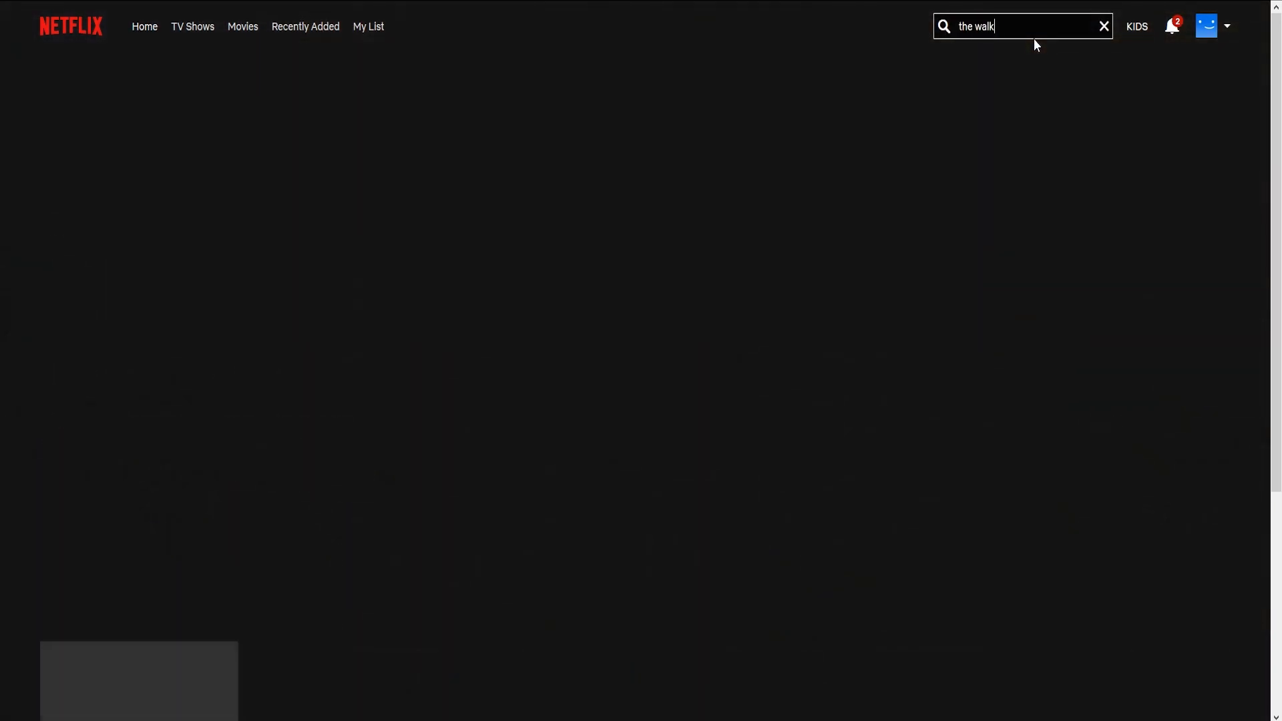
pyautogui.write('ing dead')
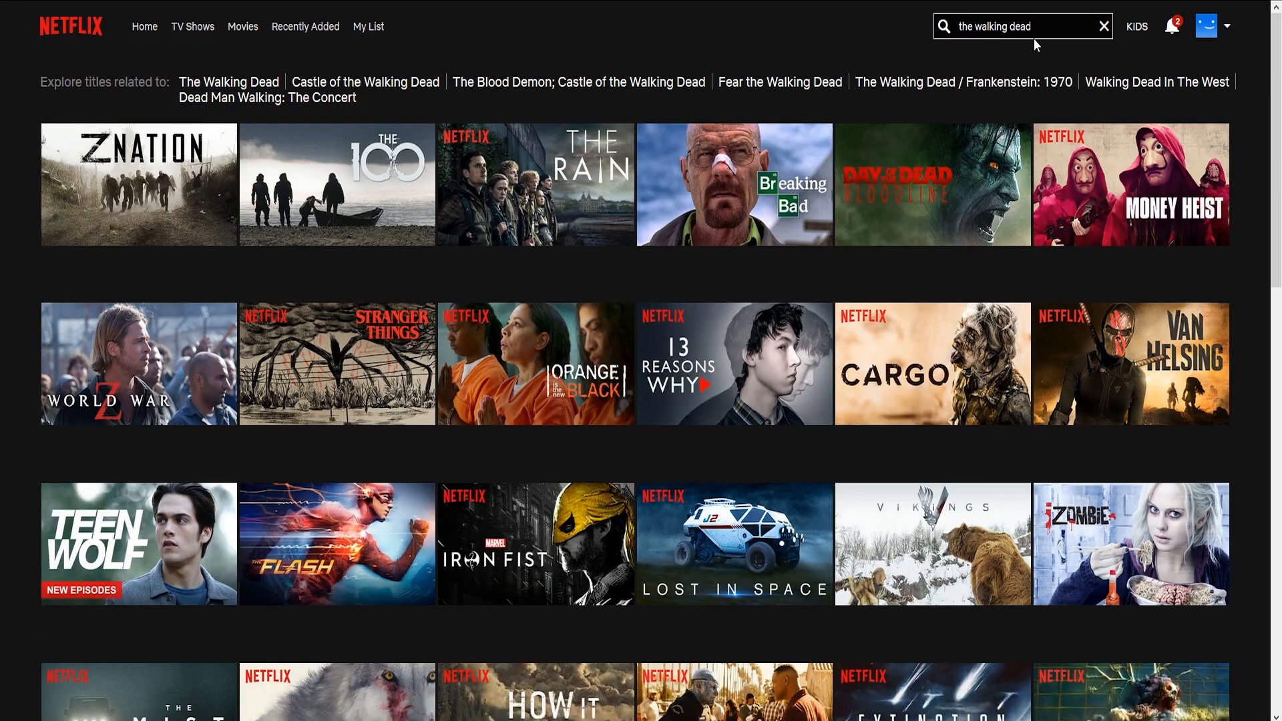
pyautogui.moveTo(614, 55)
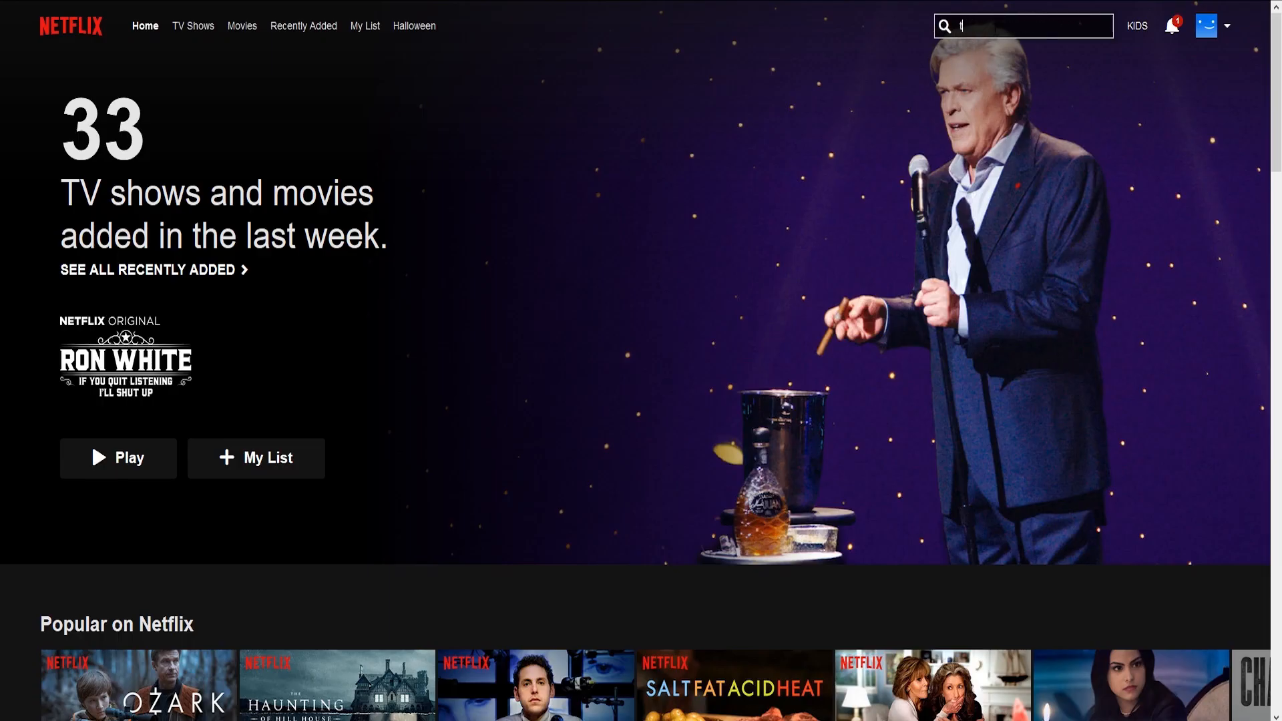
# Search 'the walking dead' again and play The Walking Dead S1:E6 'TS-19'.
pyautogui.write('the walking dead')
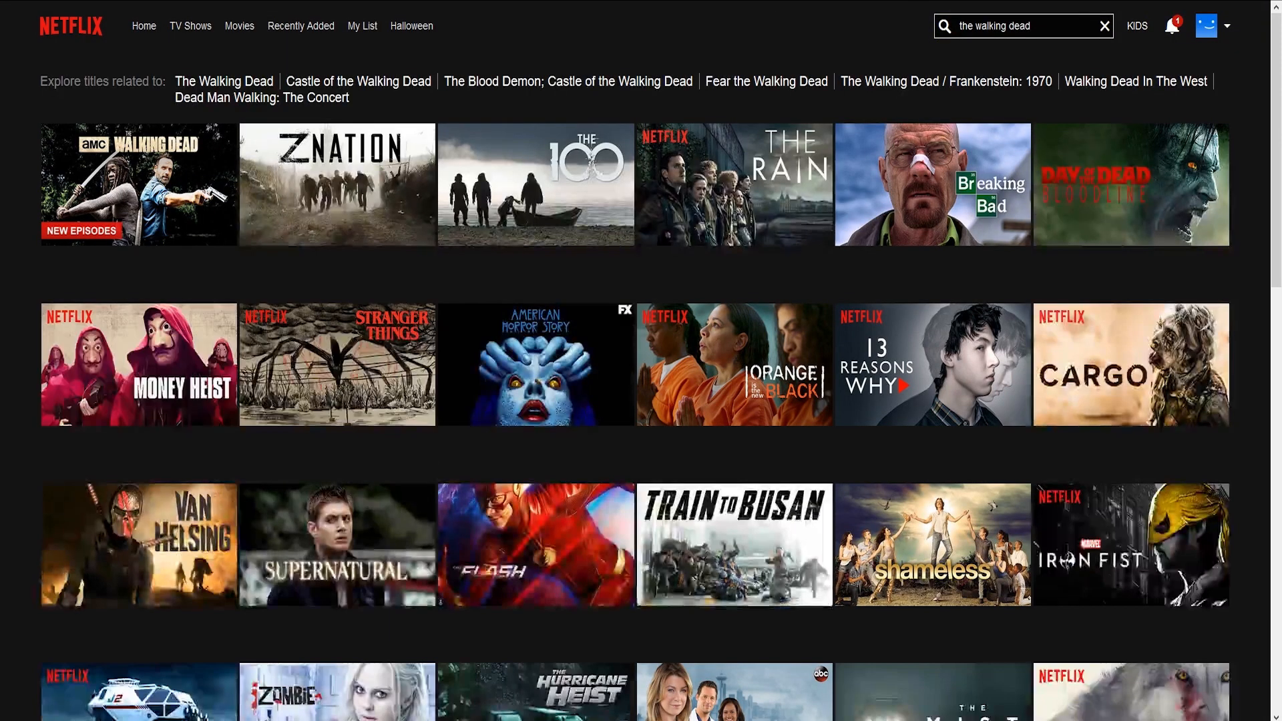
pyautogui.moveTo(139, 184)
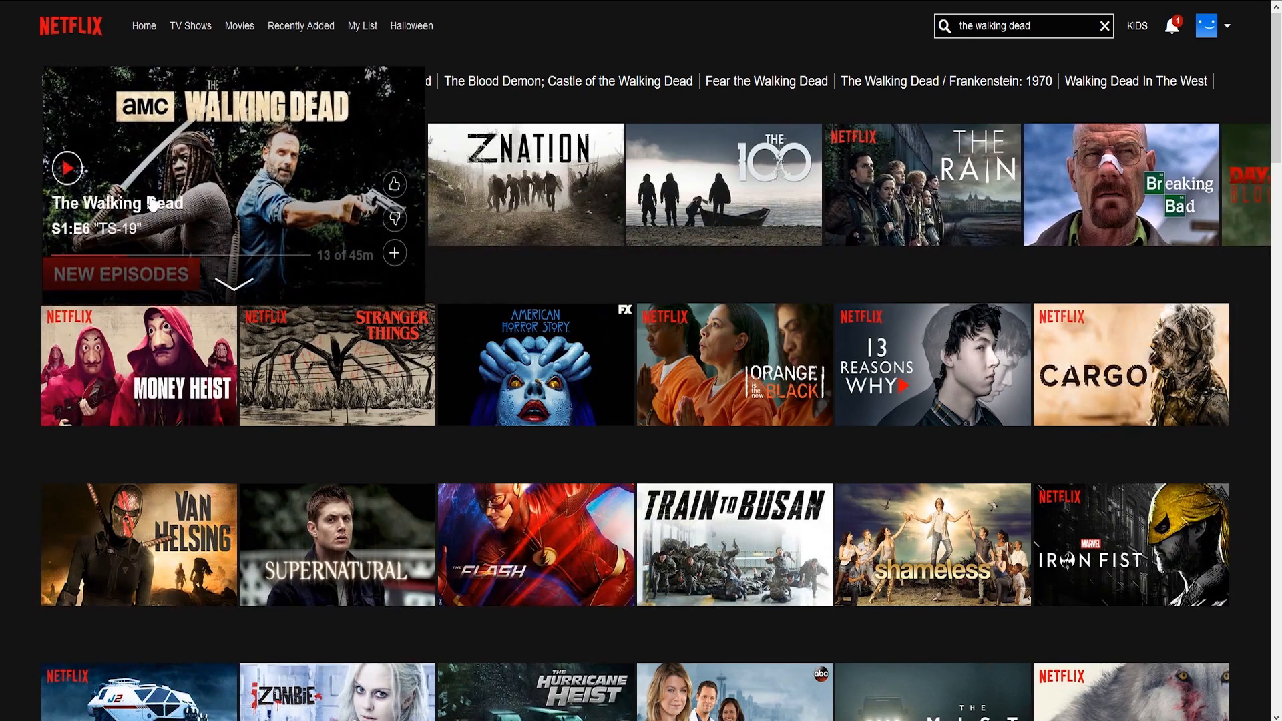
pyautogui.click(69, 169)
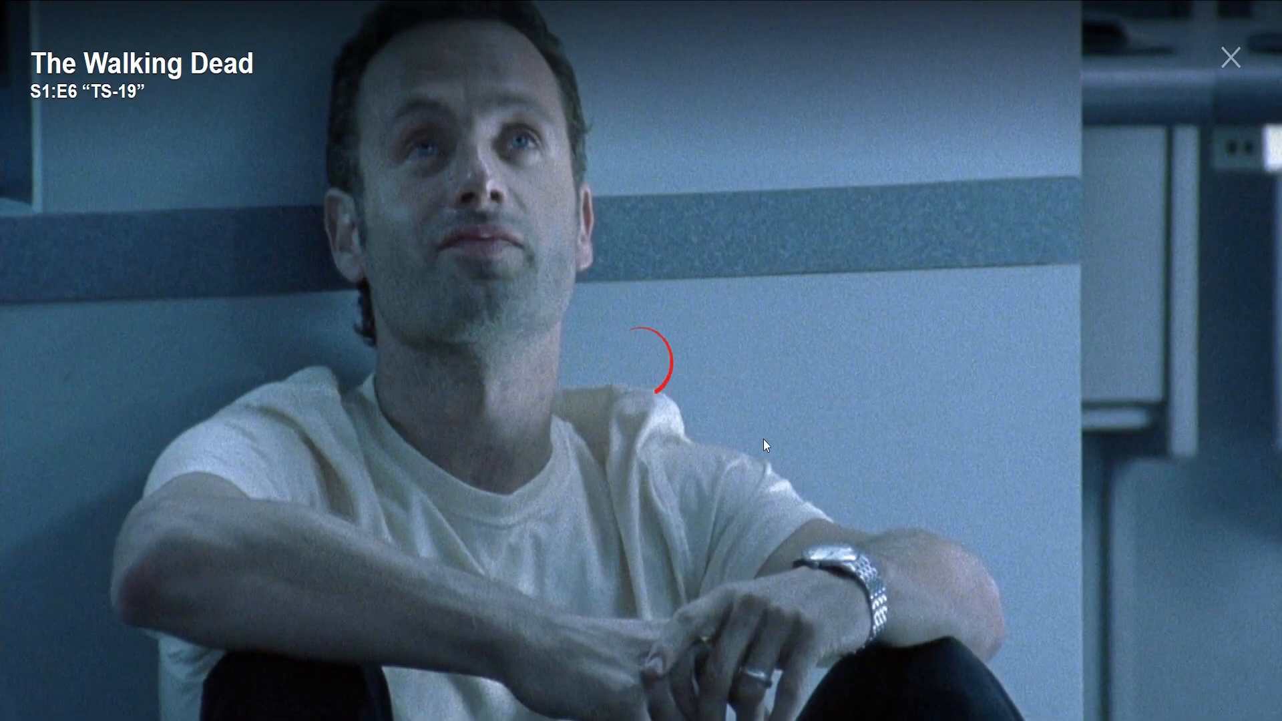
pyautogui.click(1230, 57)
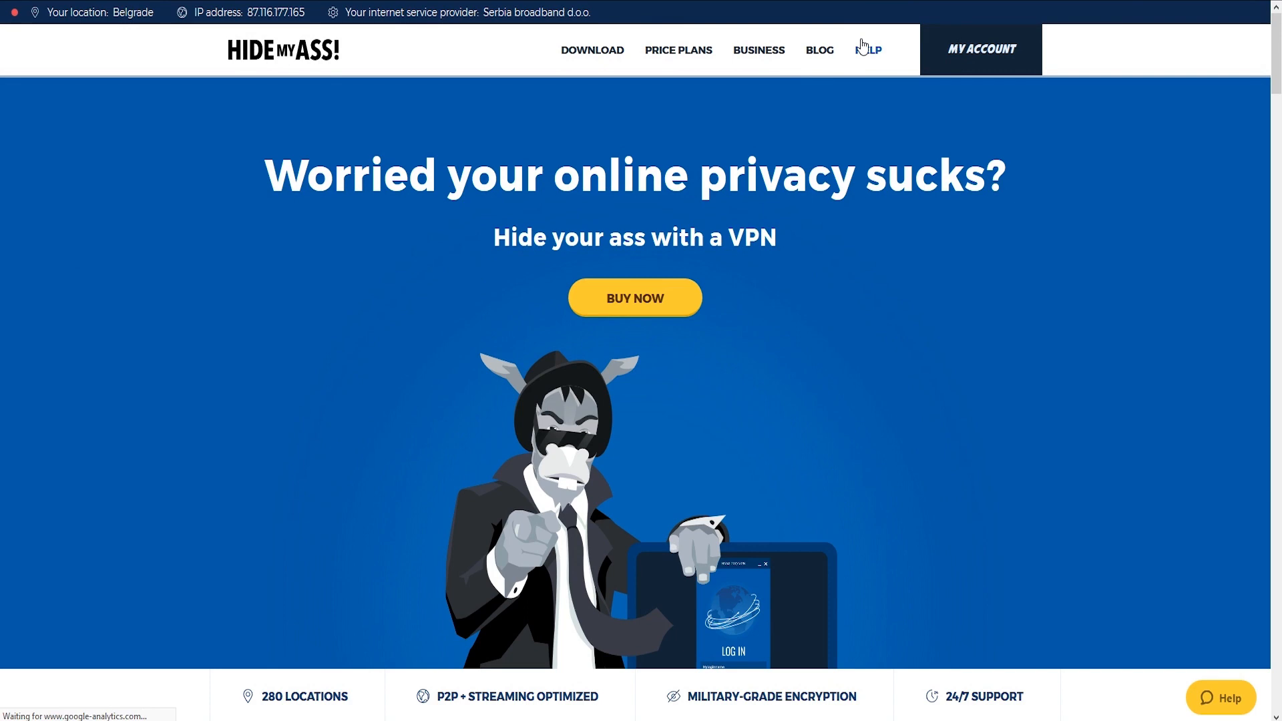
# Browse the Help centre FAQ and reach the Submit a request support form.
pyautogui.click(865, 50)
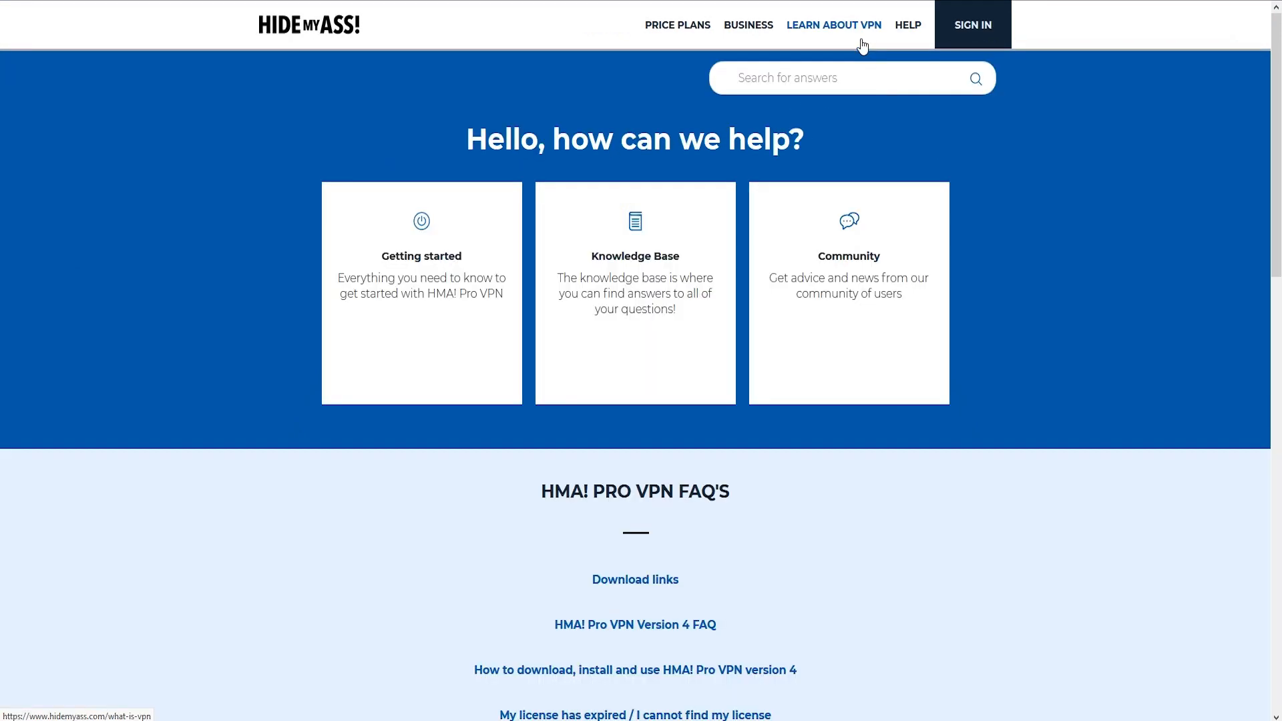
pyautogui.scroll(-3)
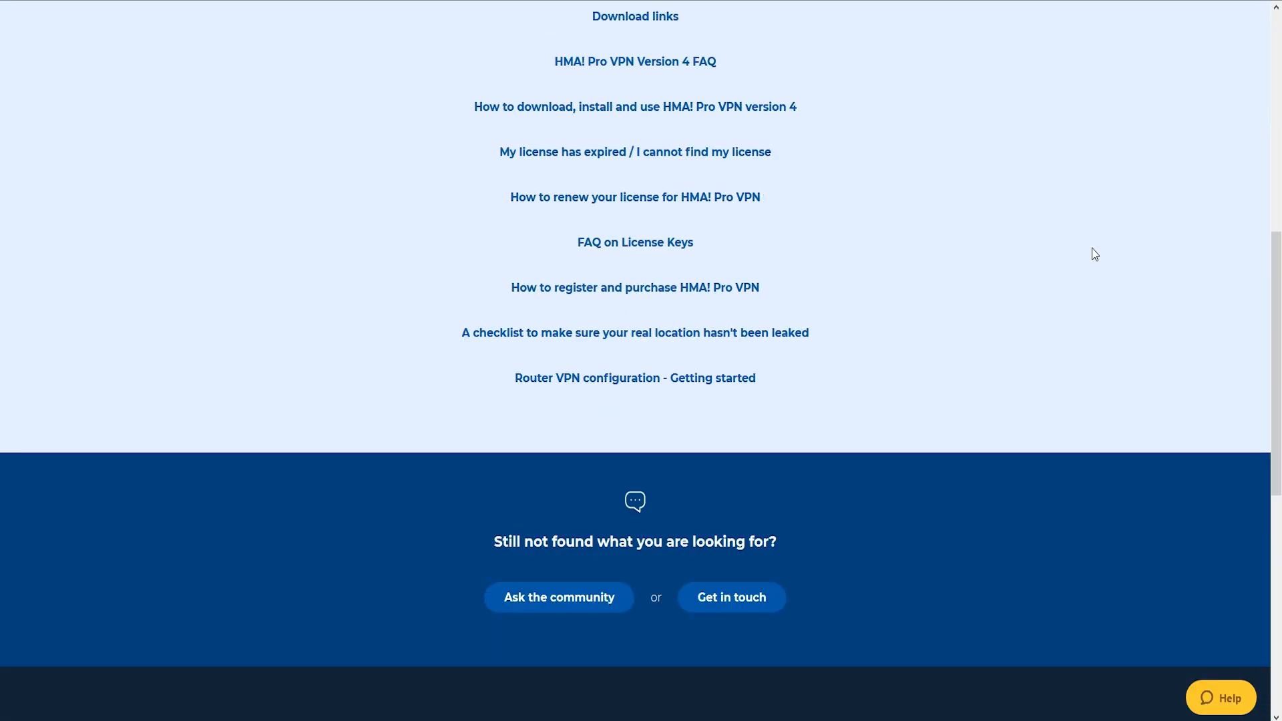
pyautogui.click(731, 596)
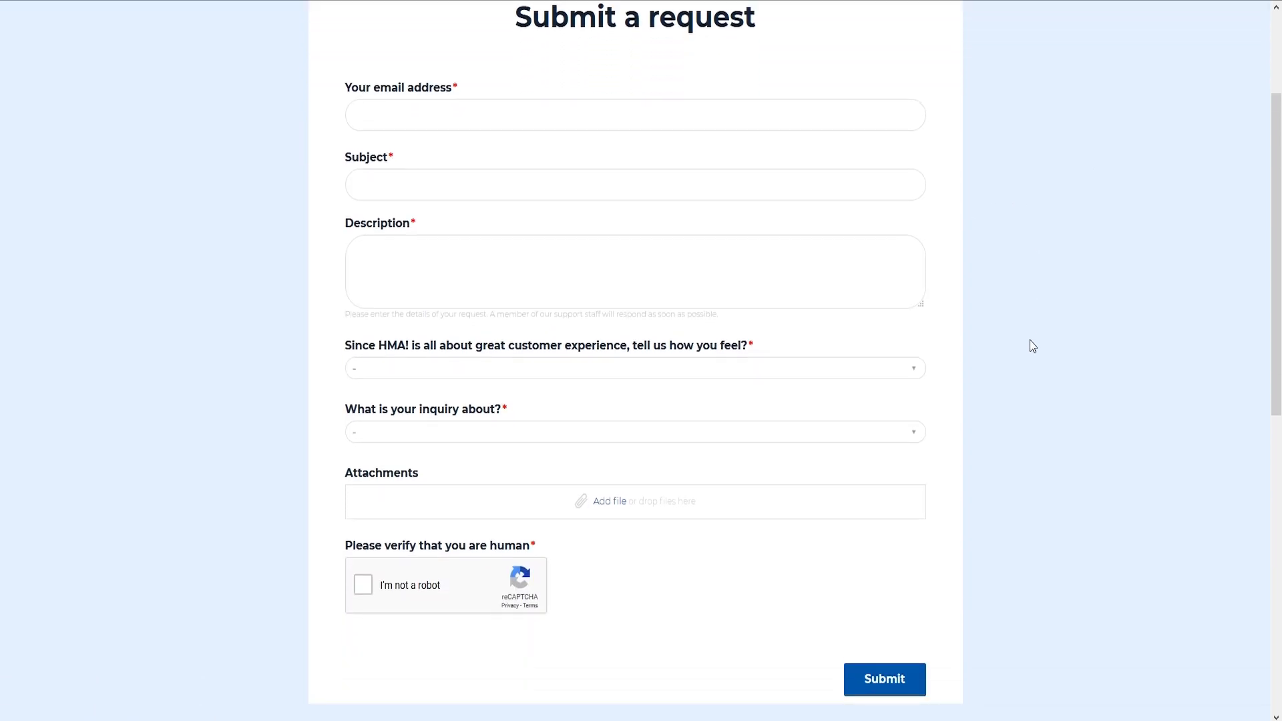
pyautogui.scroll(3)
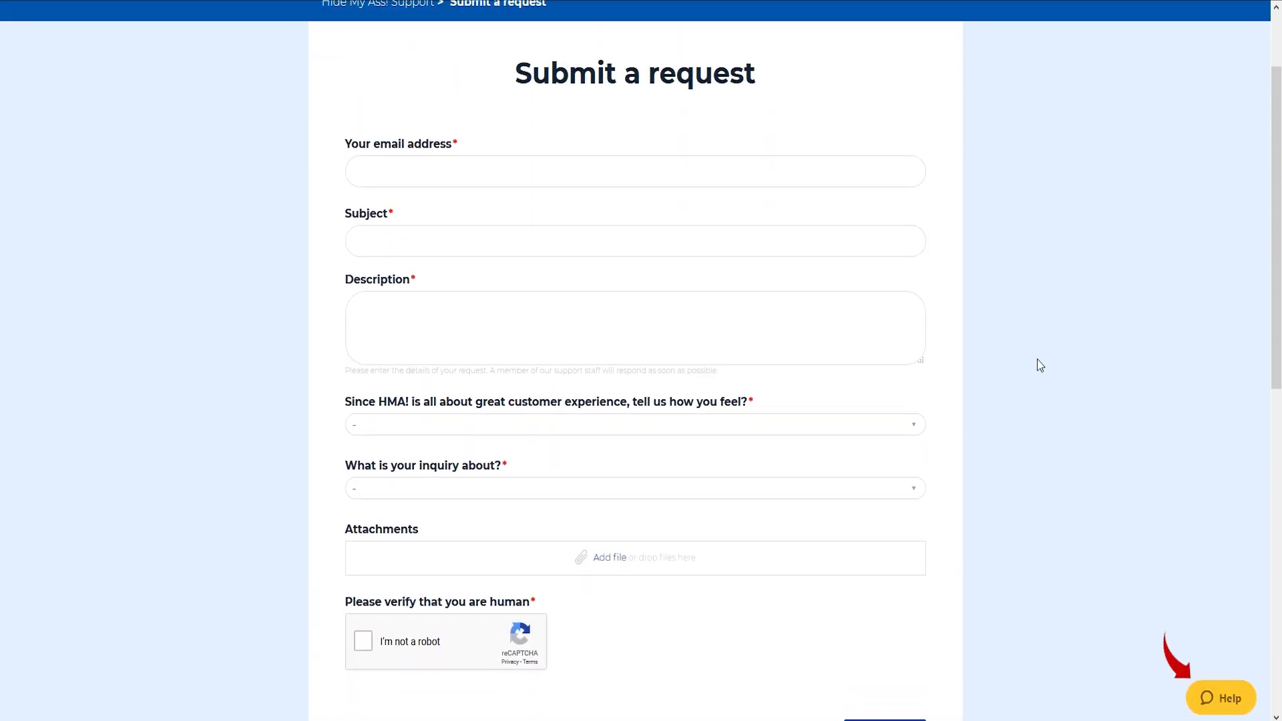
# Show the desktop and bring up the Windows quick-access system menu from the Start button.
pyautogui.click(1219, 699)
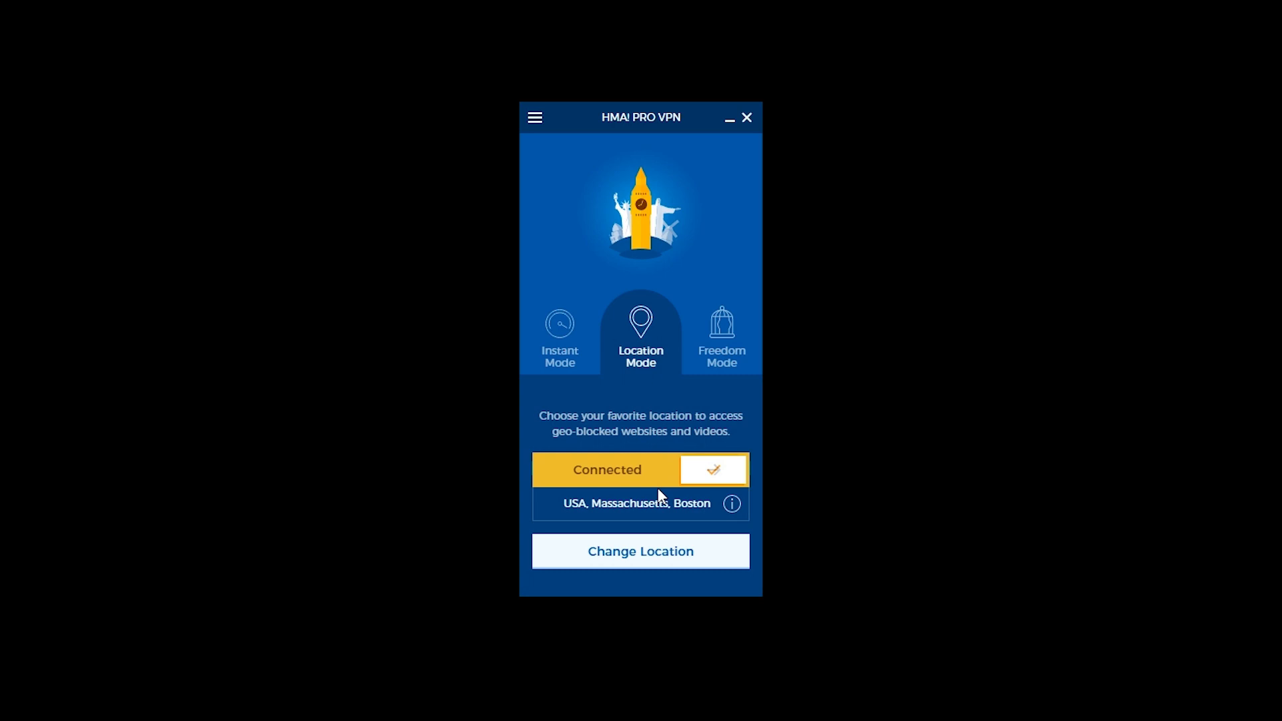
pyautogui.rightClick(11, 709)
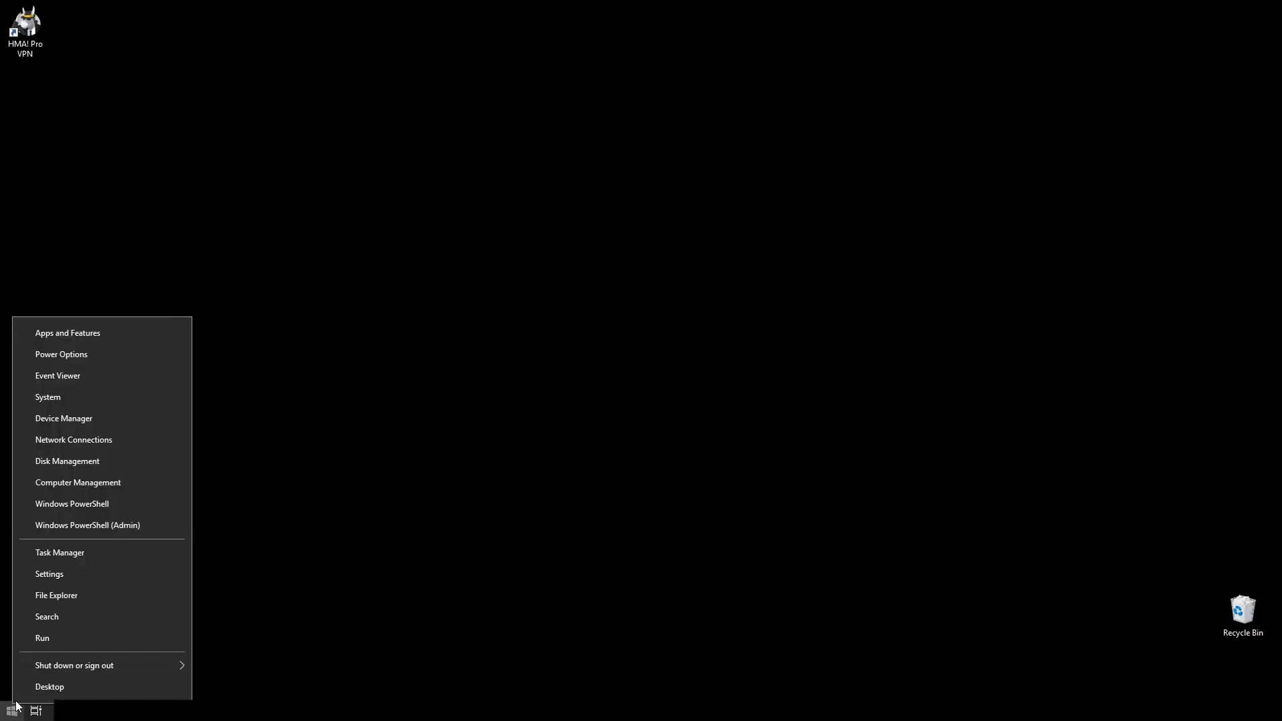
# Filter Apps & features by 'hma', select HMA! Pro VPN and choose Uninstall.
pyautogui.click(68, 332)
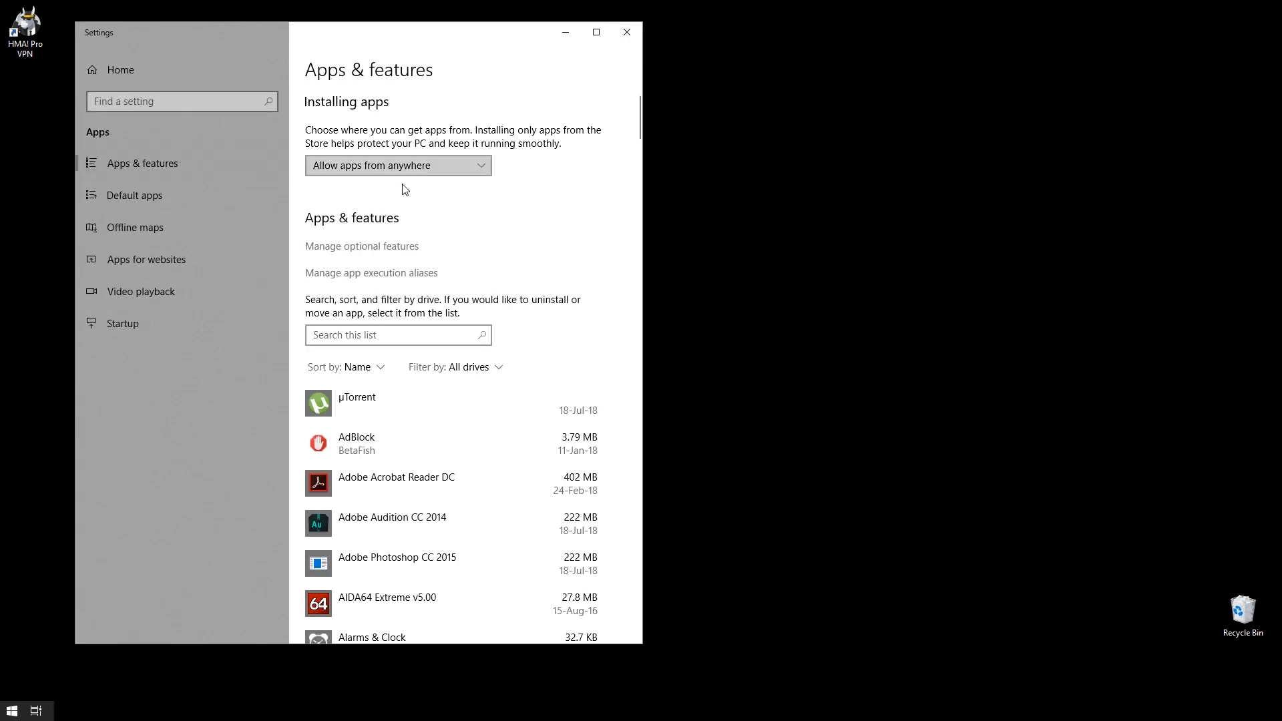
pyautogui.click(397, 335)
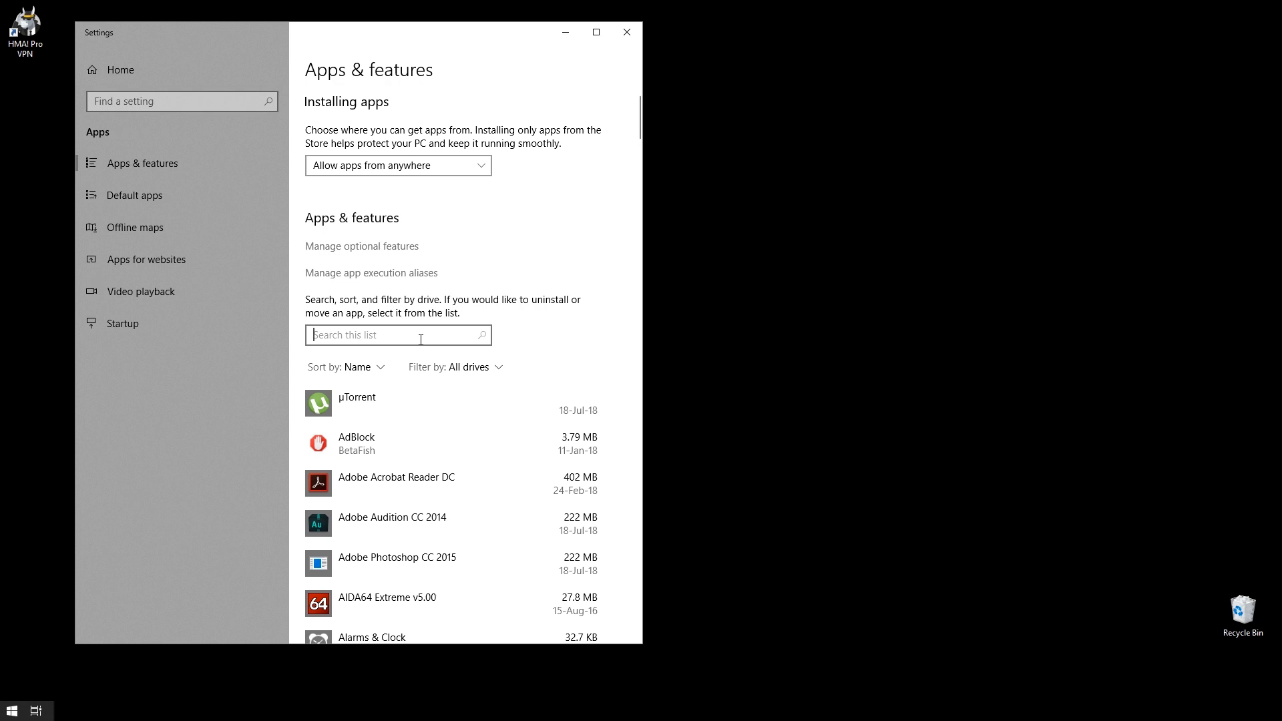
pyautogui.write('hma')
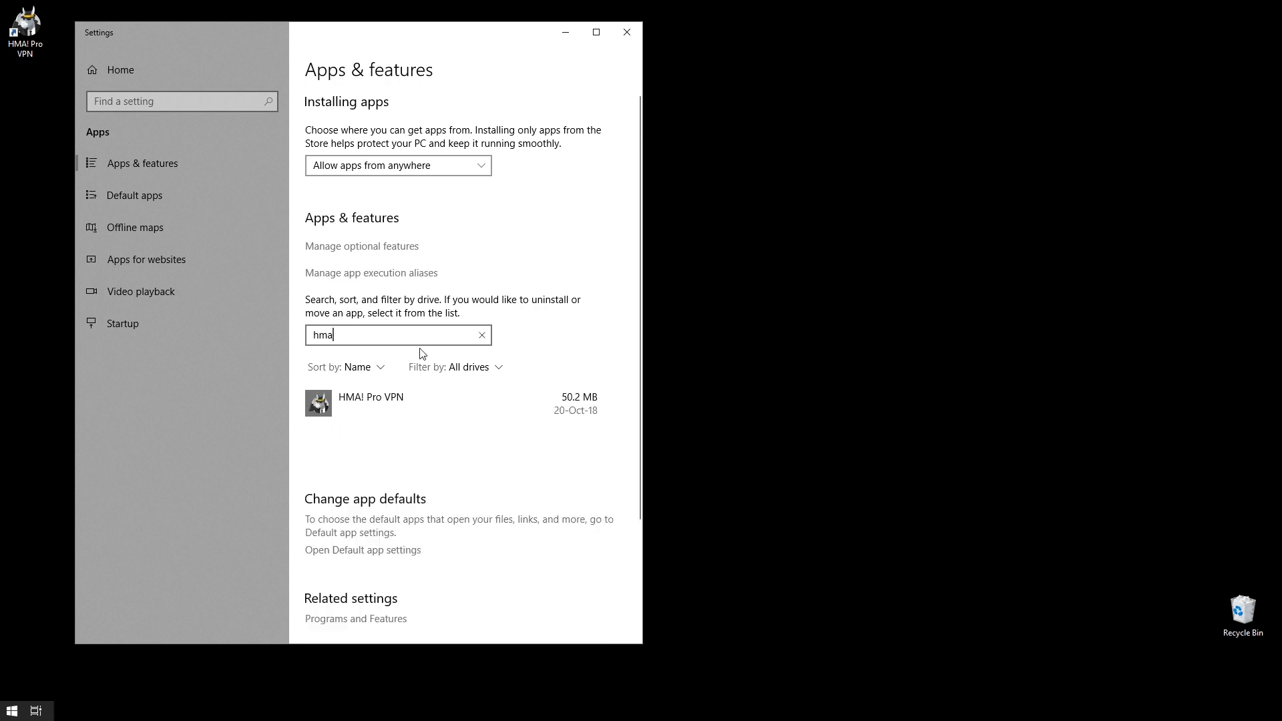
pyautogui.click(450, 403)
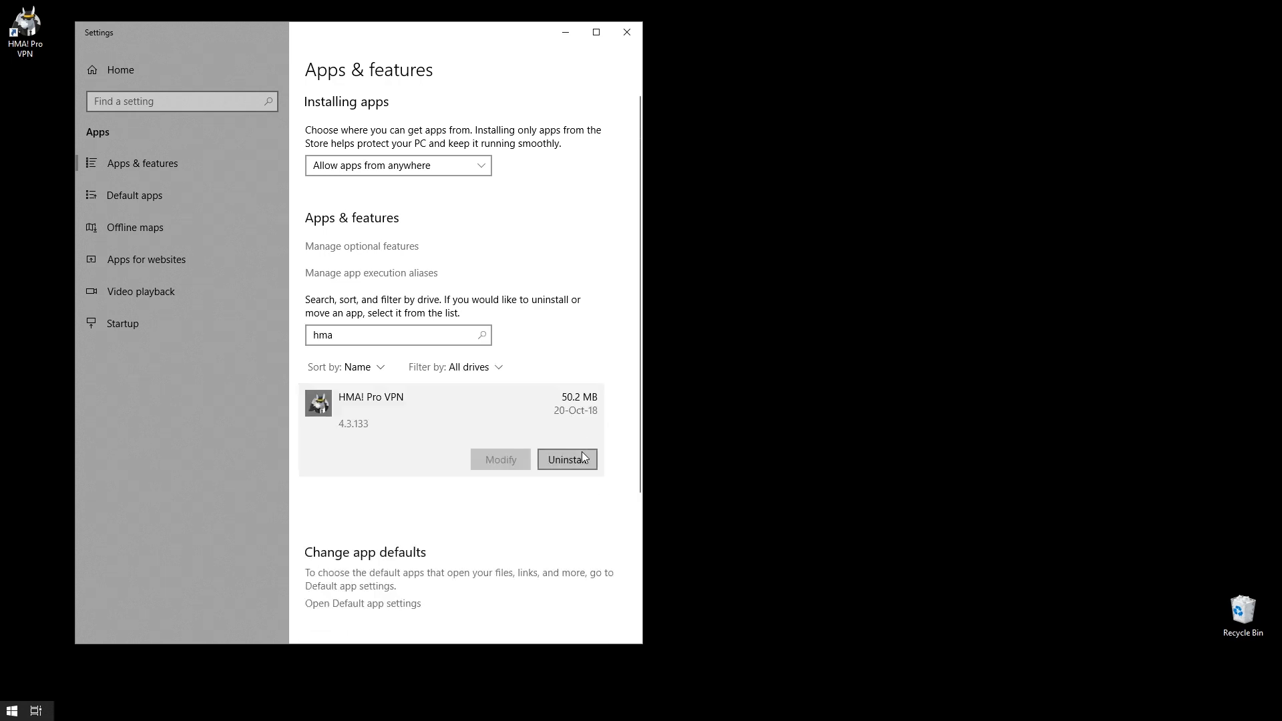
pyautogui.click(567, 458)
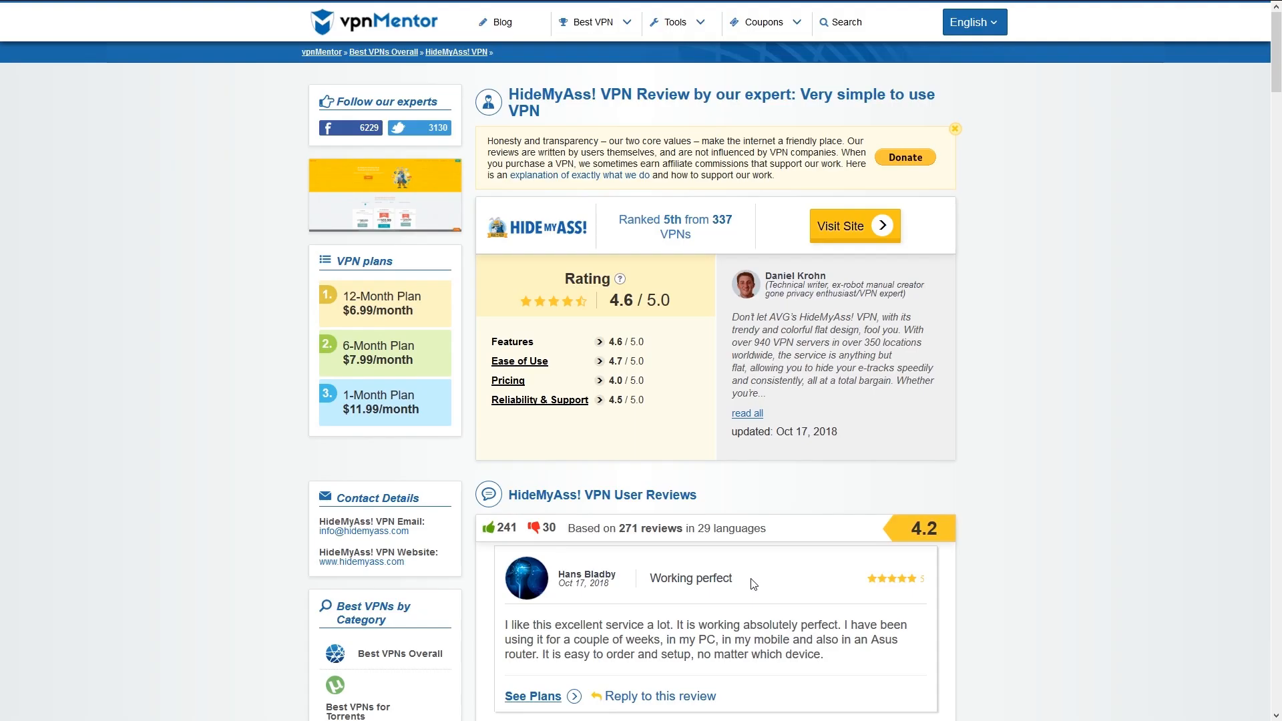
# Scroll the HideMyAss review through features, pricing and bottom line to the top 3 alternatives.
pyautogui.scroll(-3)
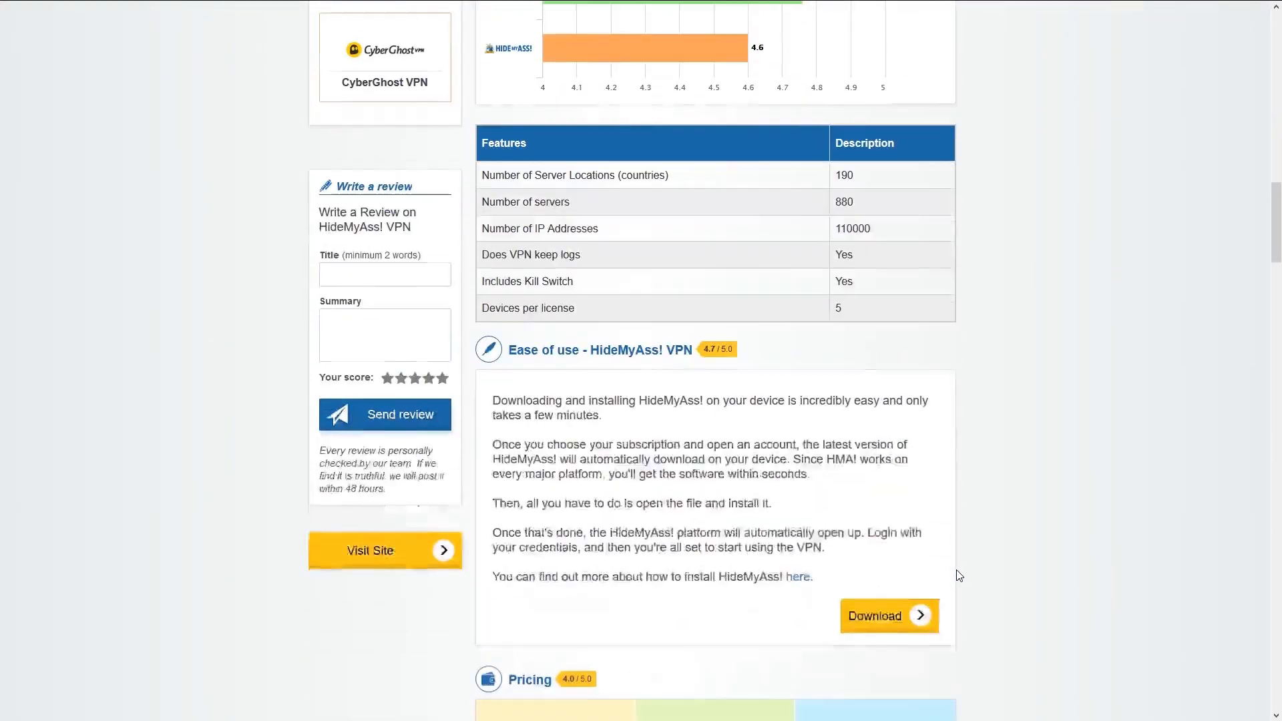
pyautogui.scroll(-3)
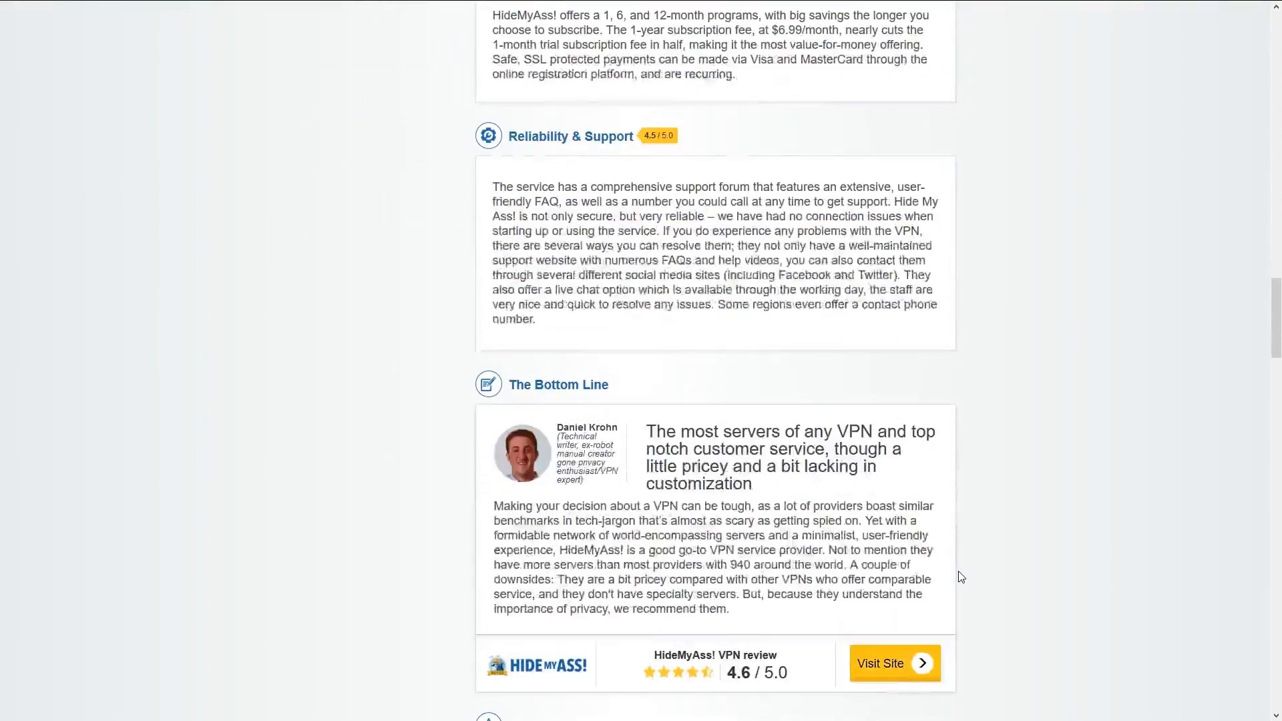
pyautogui.scroll(3)
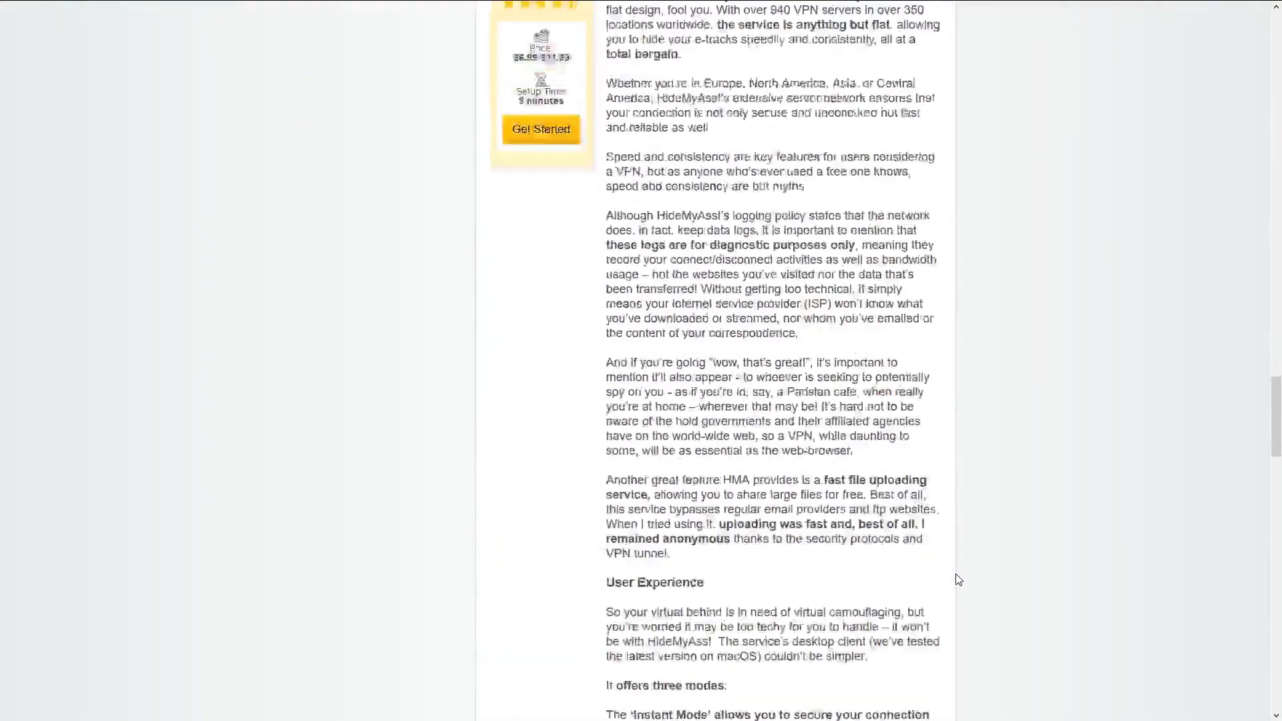
pyautogui.scroll(-3)
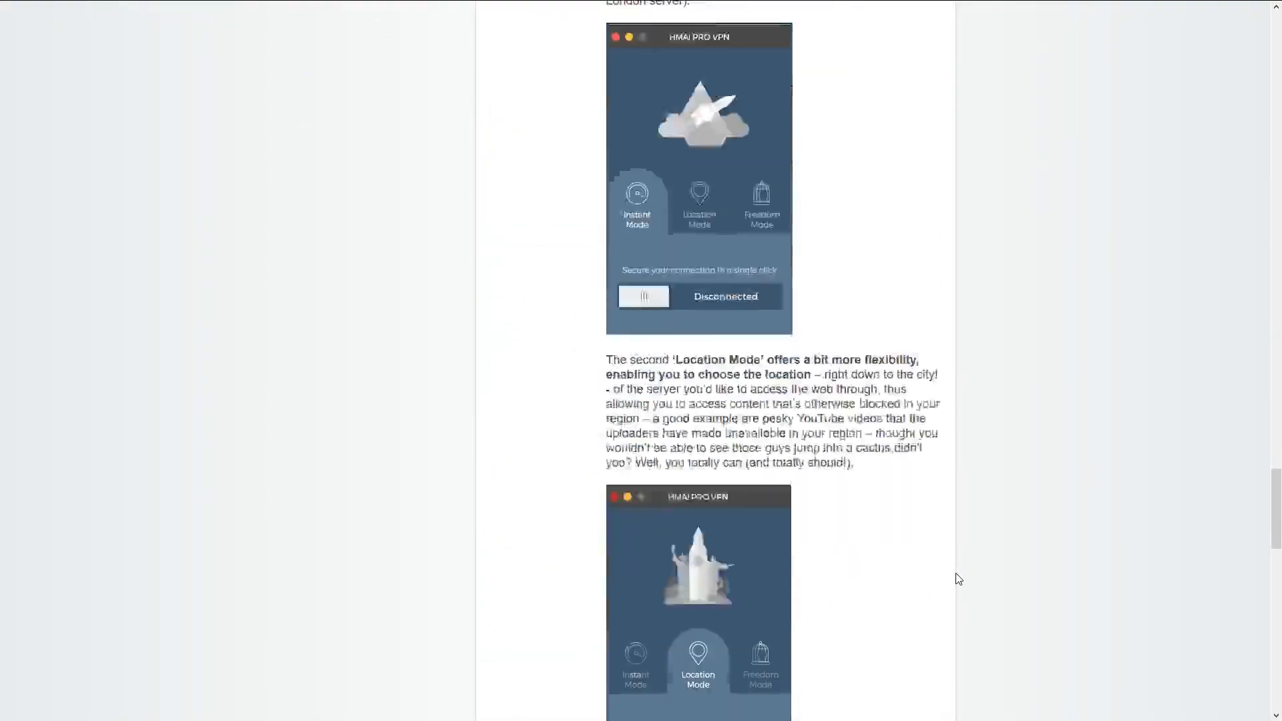
pyautogui.scroll(-3)
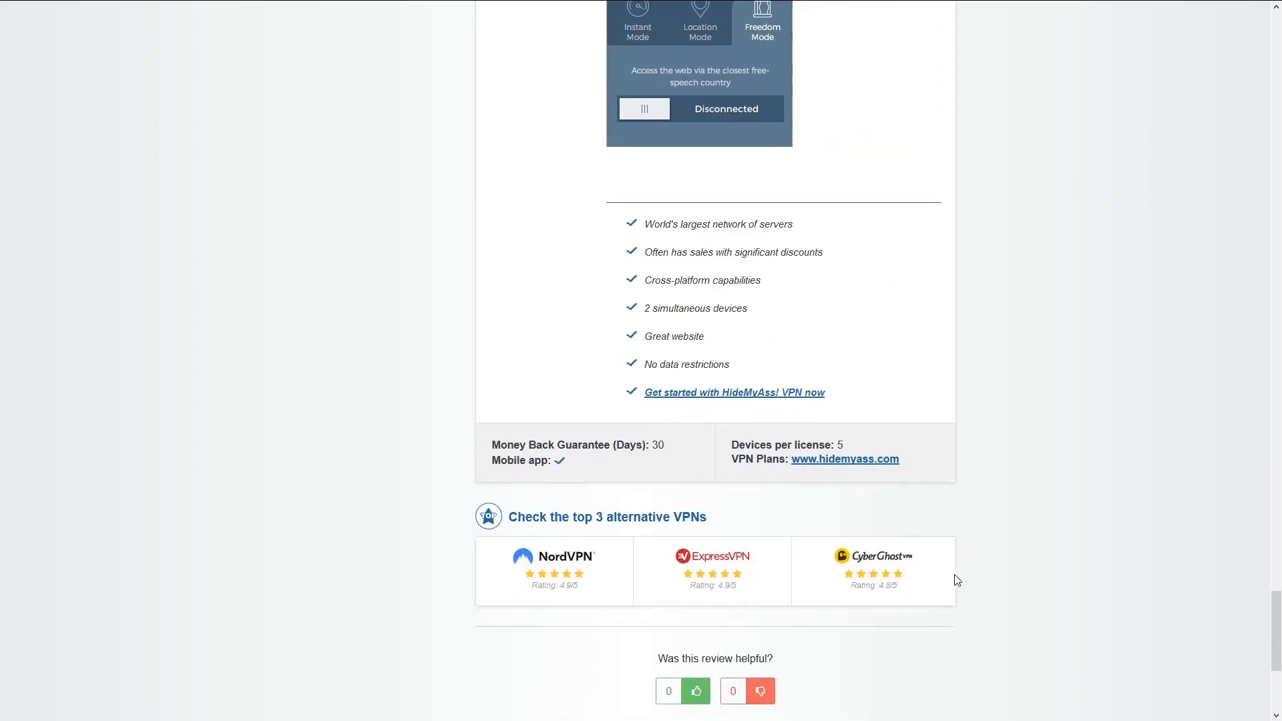